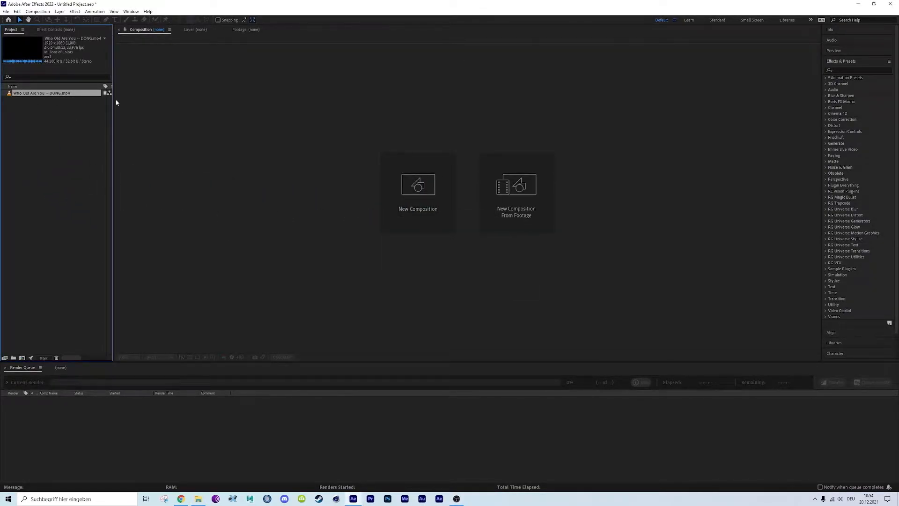
Step: Build a composition from the DONG clip as HDTV 1080 24, trimmed to 9 seconds from 0:01:24:23
{"action": "left_click_drag", "start_coordinate": [113, 100], "coordinate": [298, 100]}
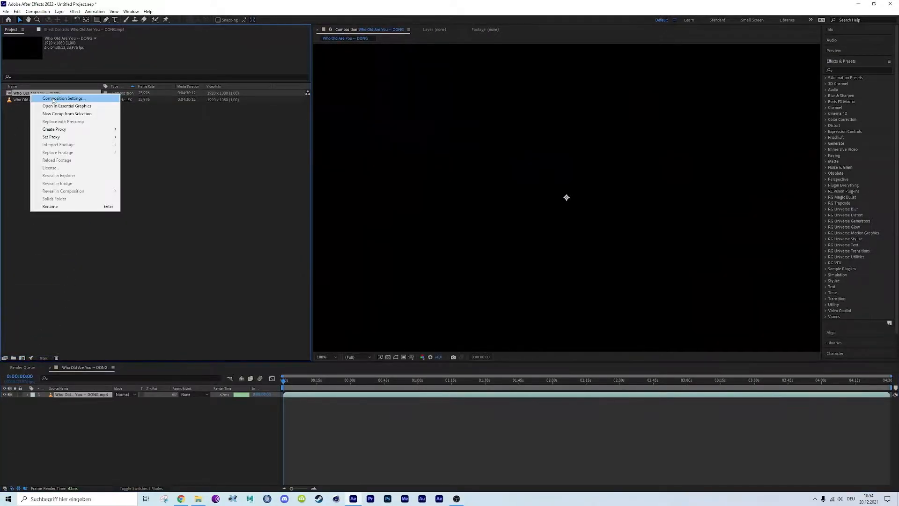
{"action": "left_click", "coordinate": [63, 97]}
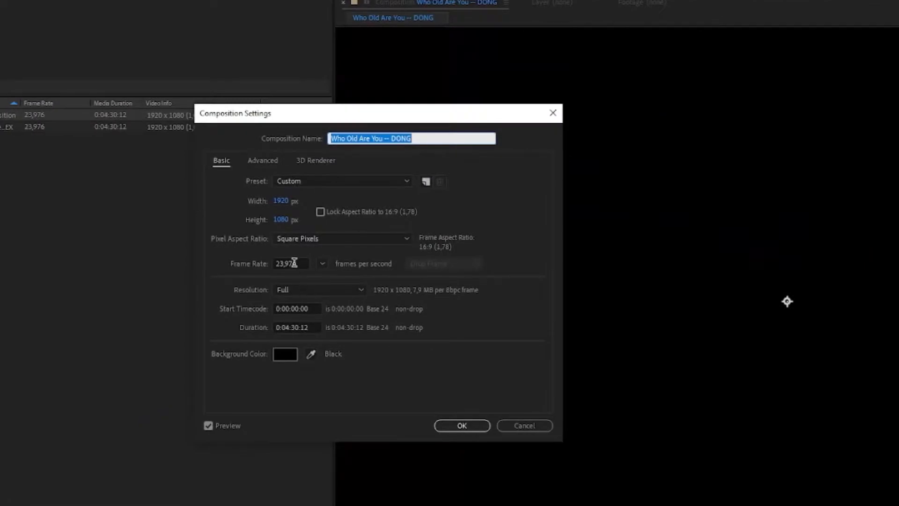
{"action": "left_click", "coordinate": [290, 263]}
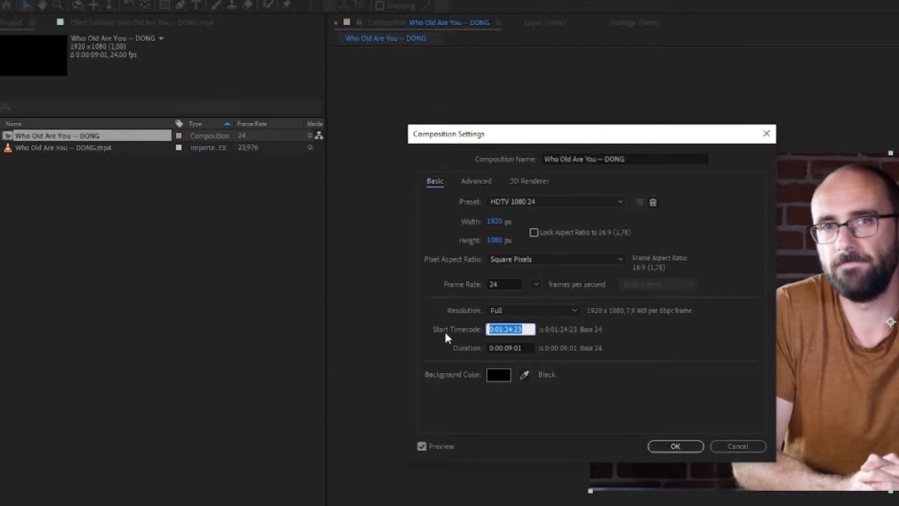
{"action": "left_click", "coordinate": [675, 447]}
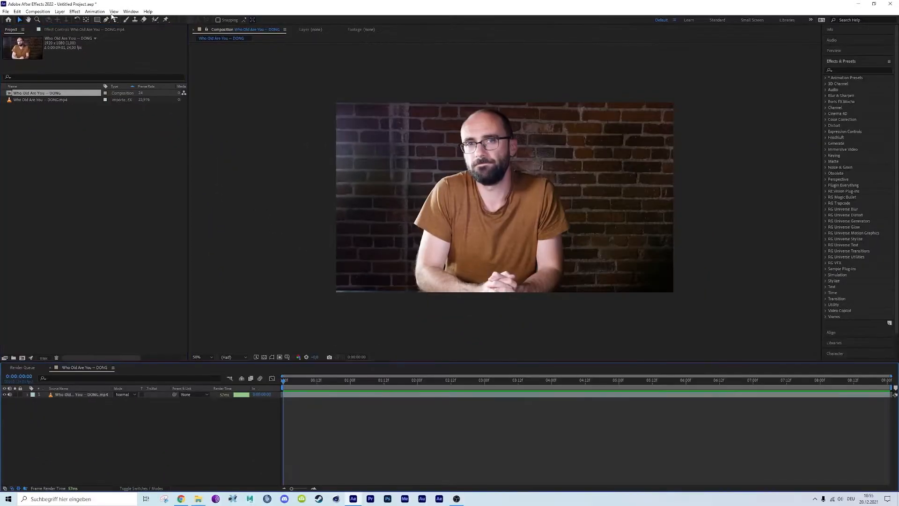
Step: Queue the composition as a PNG Sequence numbered from frame 0 and render it
{"action": "left_click", "coordinate": [36, 11]}
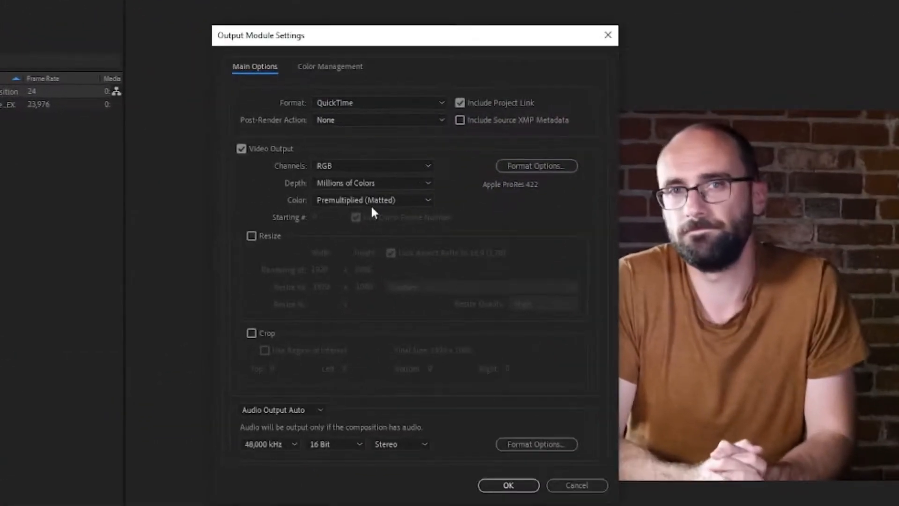
{"action": "left_click", "coordinate": [378, 102]}
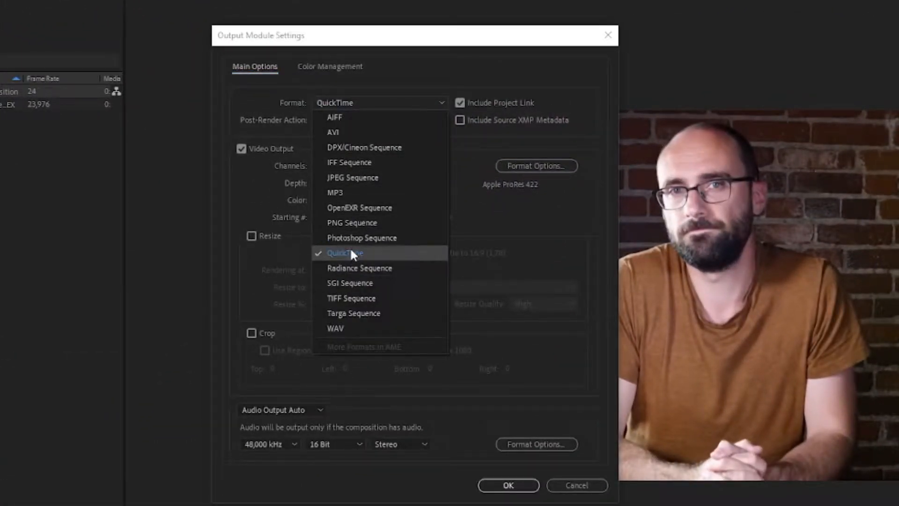
{"action": "left_click", "coordinate": [352, 223]}
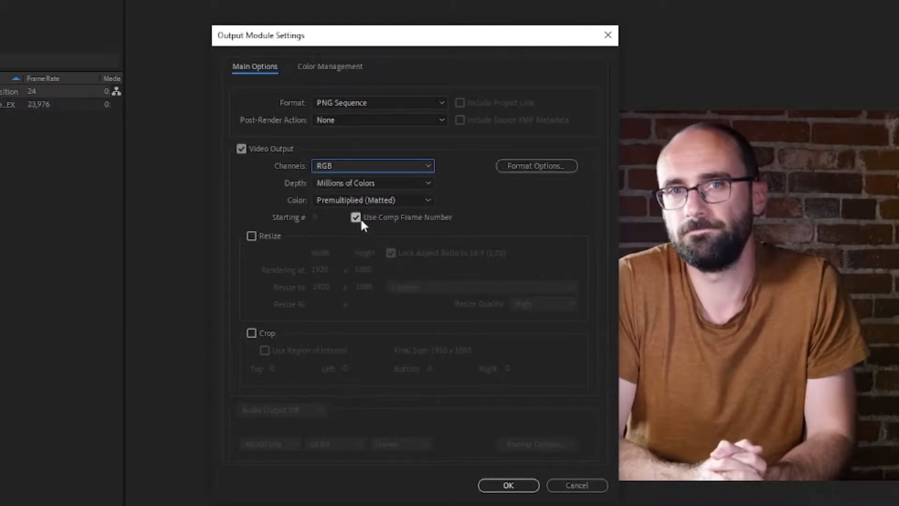
{"action": "left_click", "coordinate": [355, 217]}
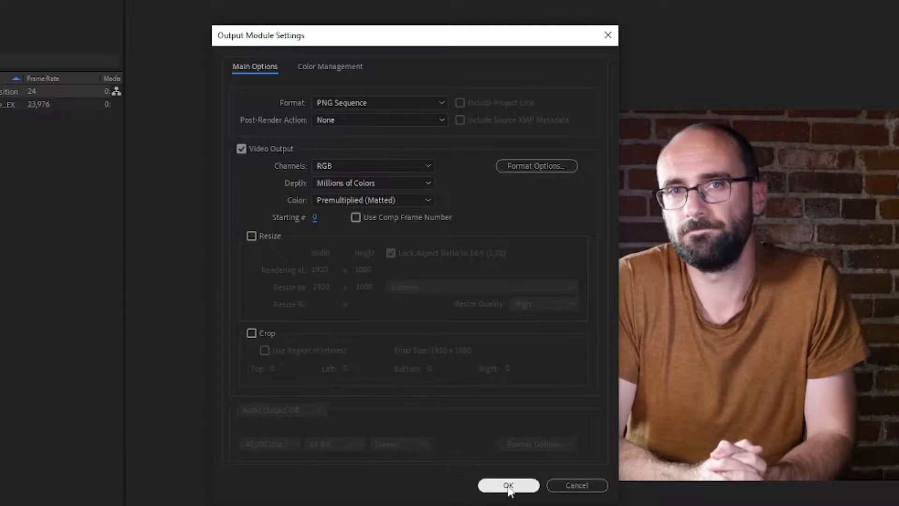
{"action": "left_click", "coordinate": [509, 485]}
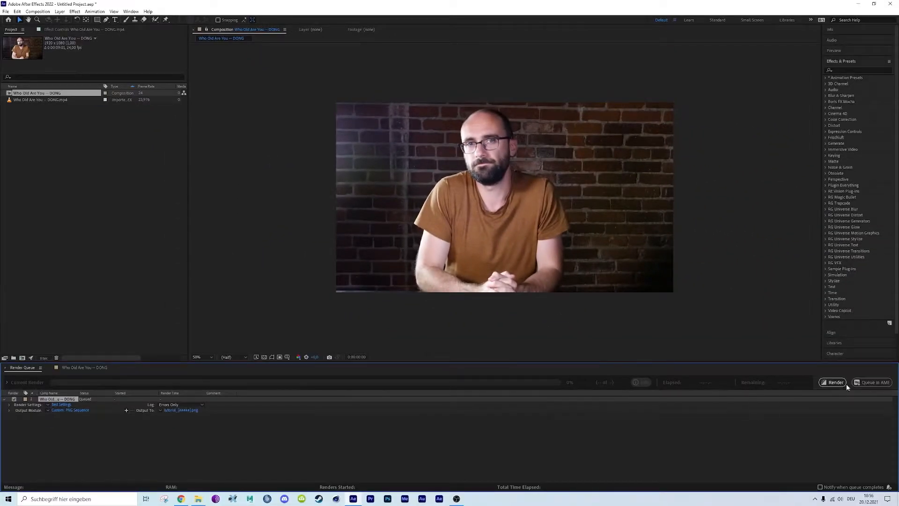
{"action": "left_click", "coordinate": [832, 383]}
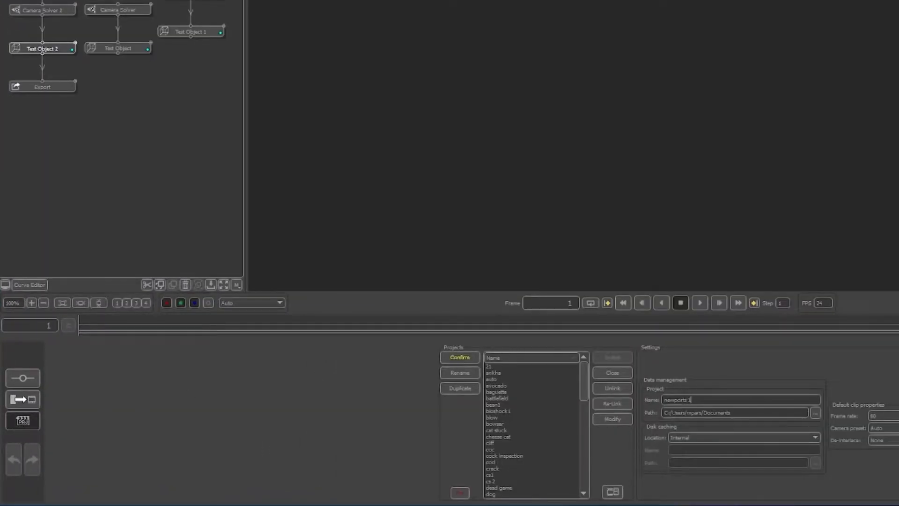
Step: Name the new project 'tutorial tracking' and set its default clip frame rate
{"action": "type", "text": "tut"}
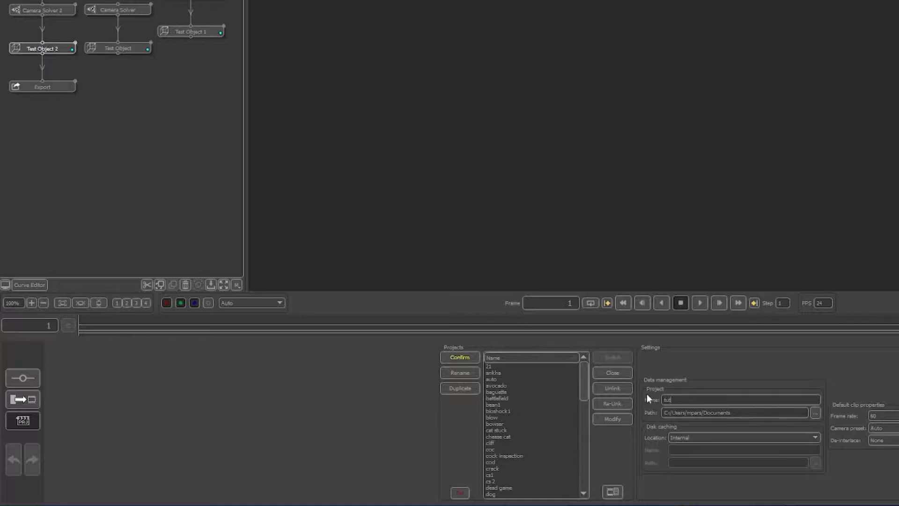
{"action": "type", "text": "tutorial track"}
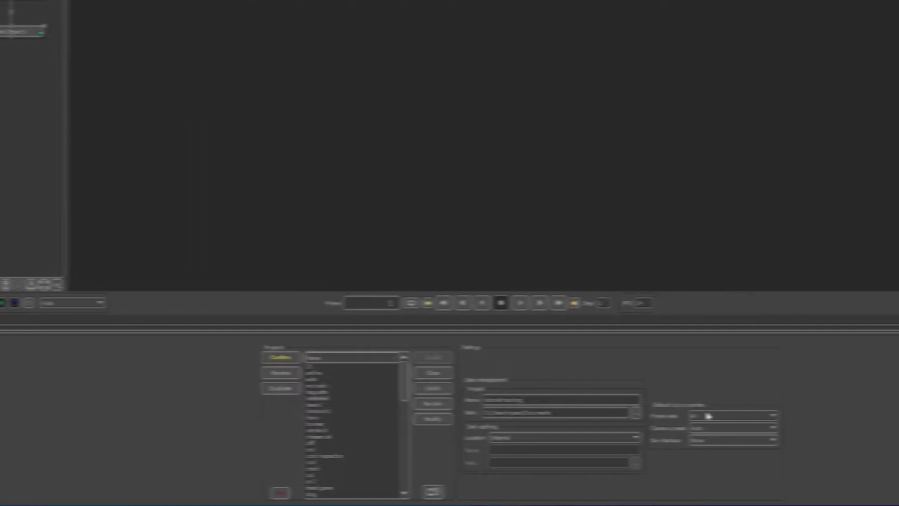
{"action": "left_click", "coordinate": [686, 415]}
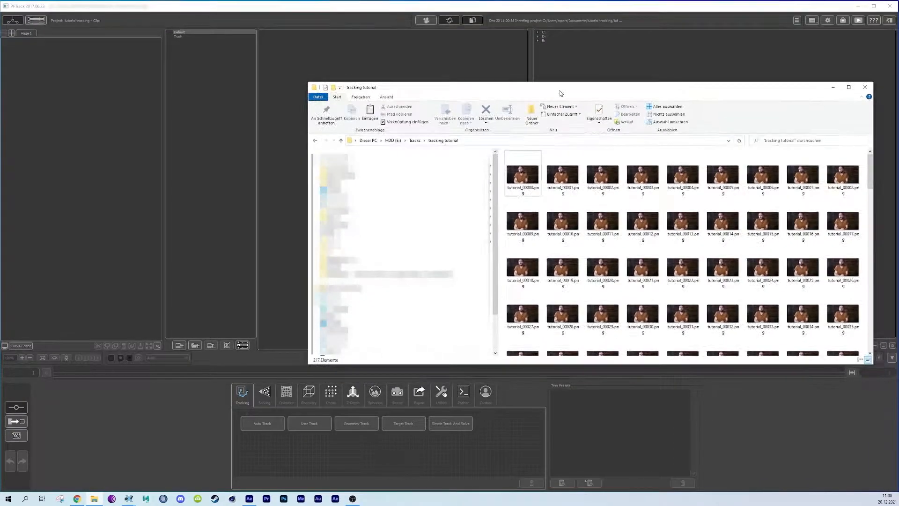
Step: Load the rendered PNG sequence as a clip with frame rate 24.000
{"action": "left_click", "coordinate": [523, 172]}
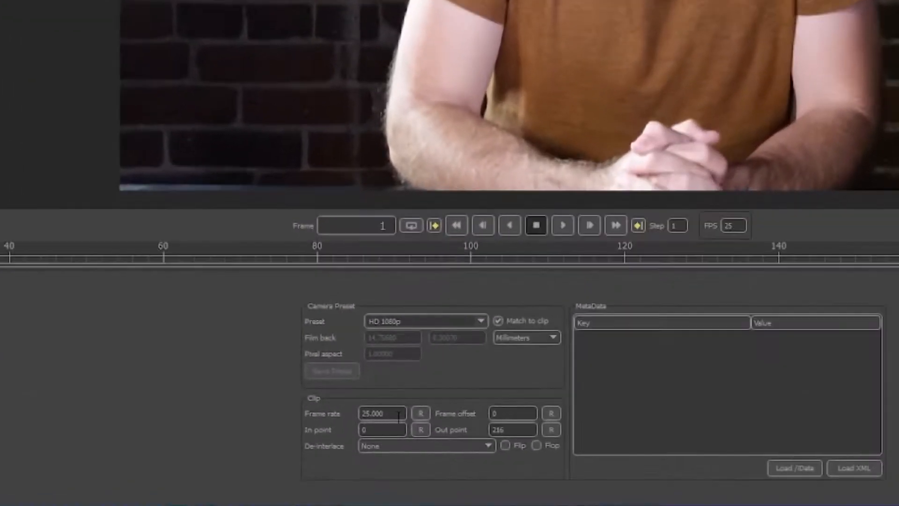
{"action": "type", "text": "24.000"}
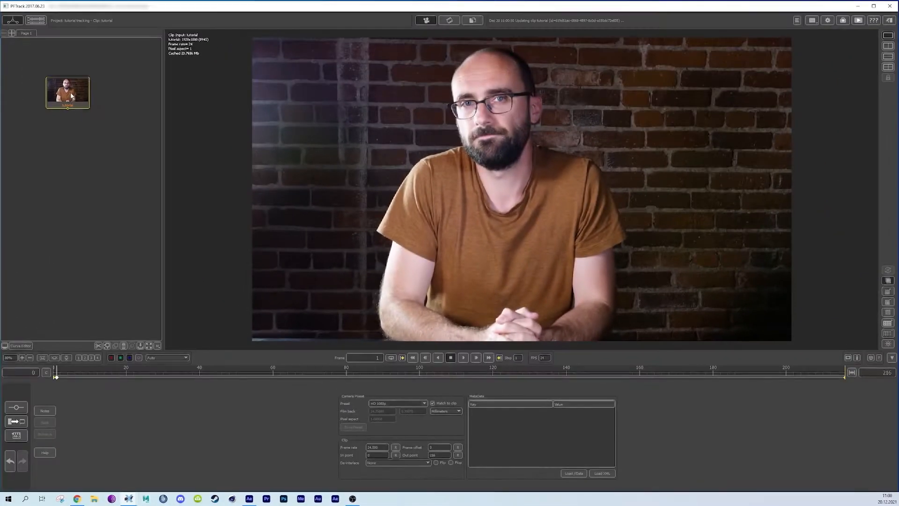
{"action": "right_click", "coordinate": [80, 83]}
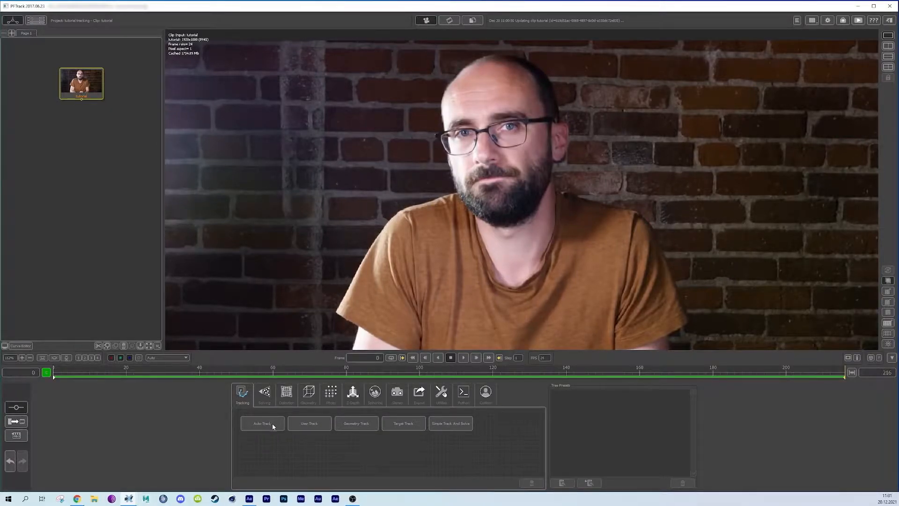
Step: Add an Auto Track node to the clip with a Bezier mask around the man's head
{"action": "left_click", "coordinate": [261, 424]}
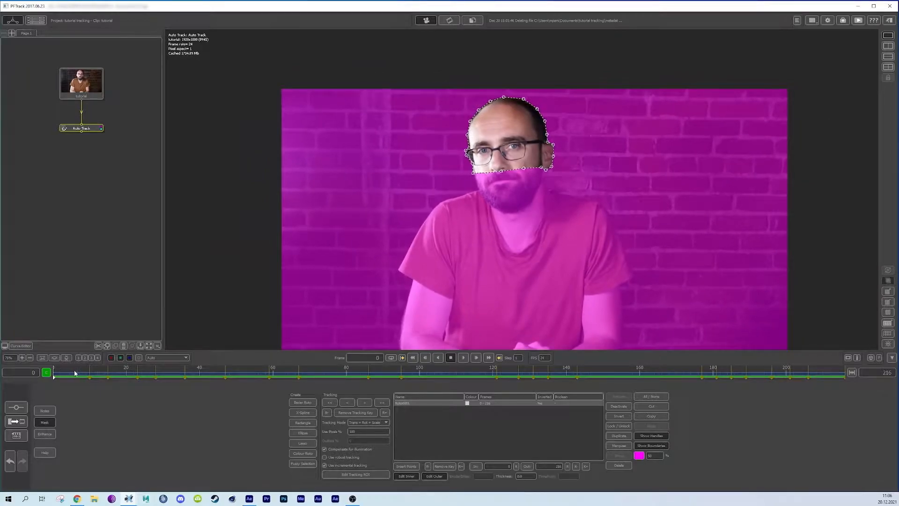
{"action": "left_click", "coordinate": [464, 373]}
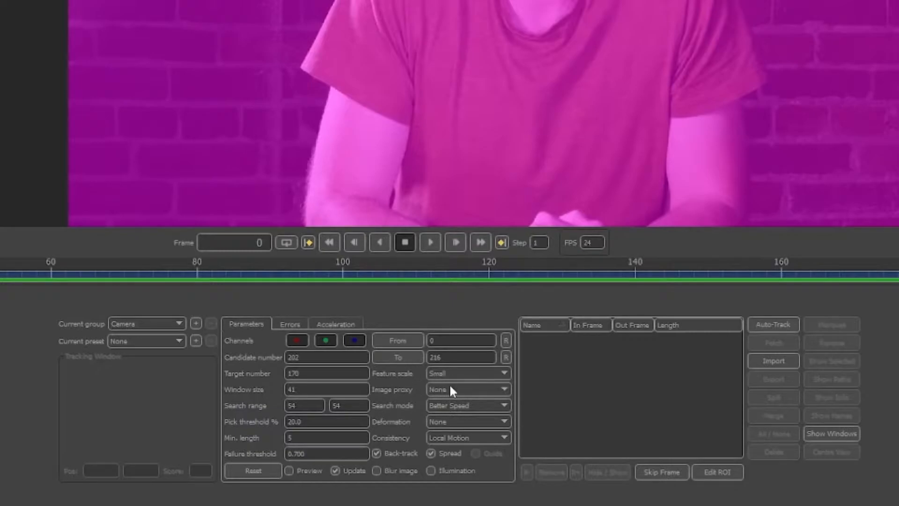
Step: Auto-track the head with Optical Flow search and rotate, scale, skew deformation, replacing old trackers
{"action": "left_click", "coordinate": [467, 404]}
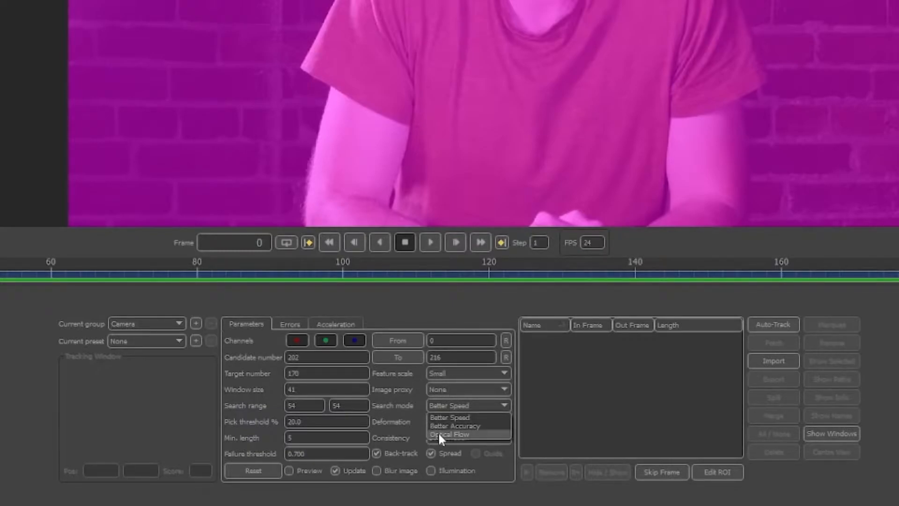
{"action": "left_click", "coordinate": [450, 434]}
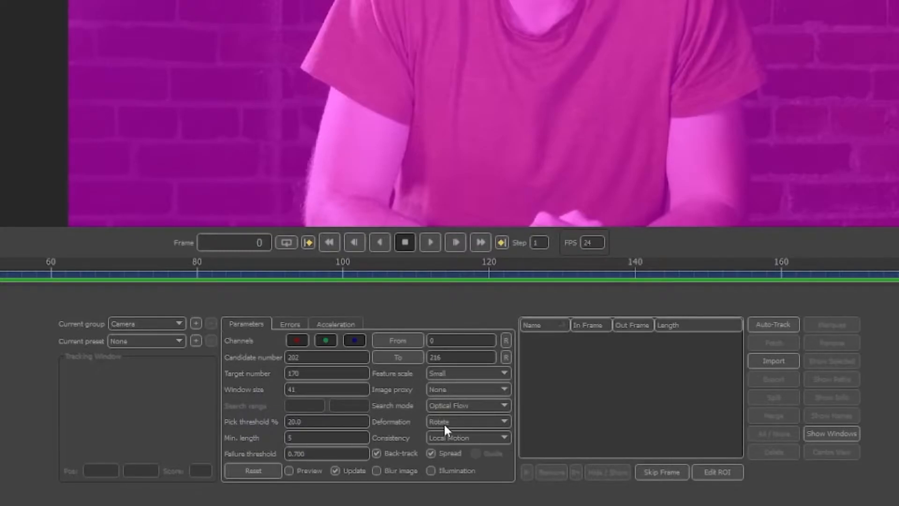
{"action": "left_click", "coordinate": [468, 421]}
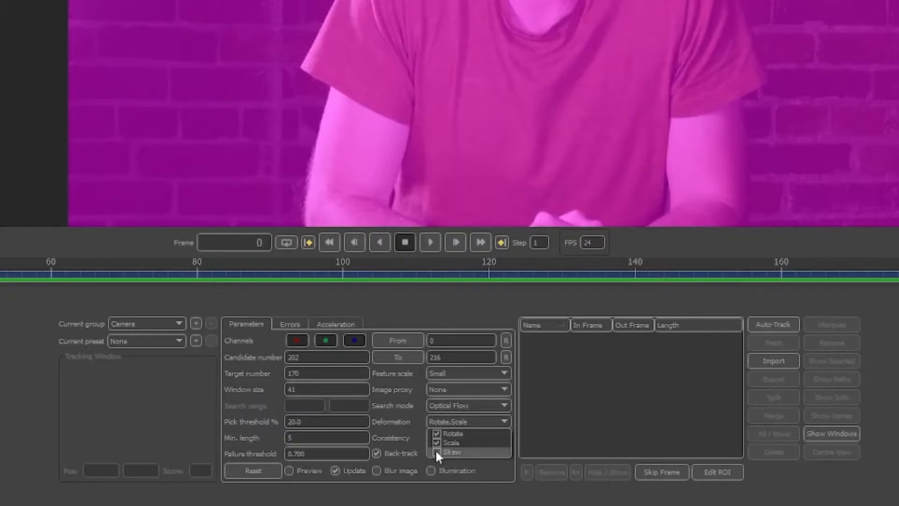
{"action": "left_click", "coordinate": [467, 437]}
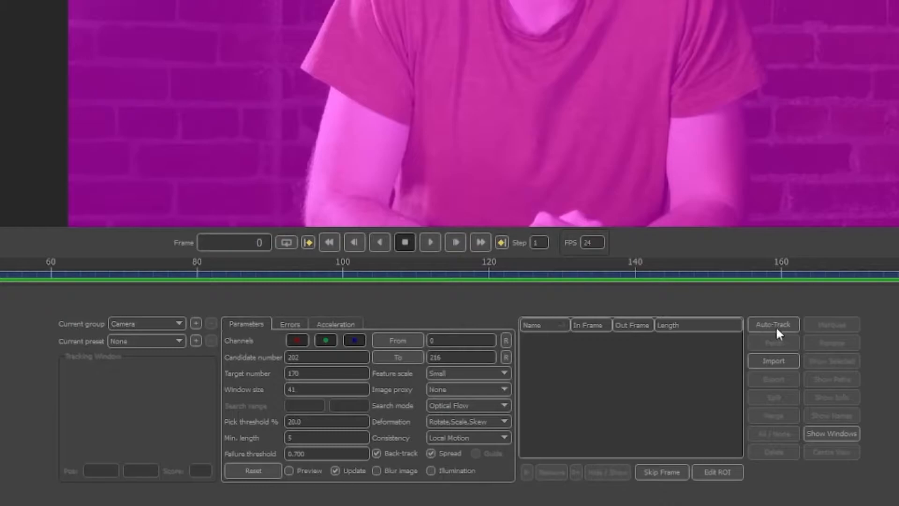
{"action": "left_click", "coordinate": [772, 324]}
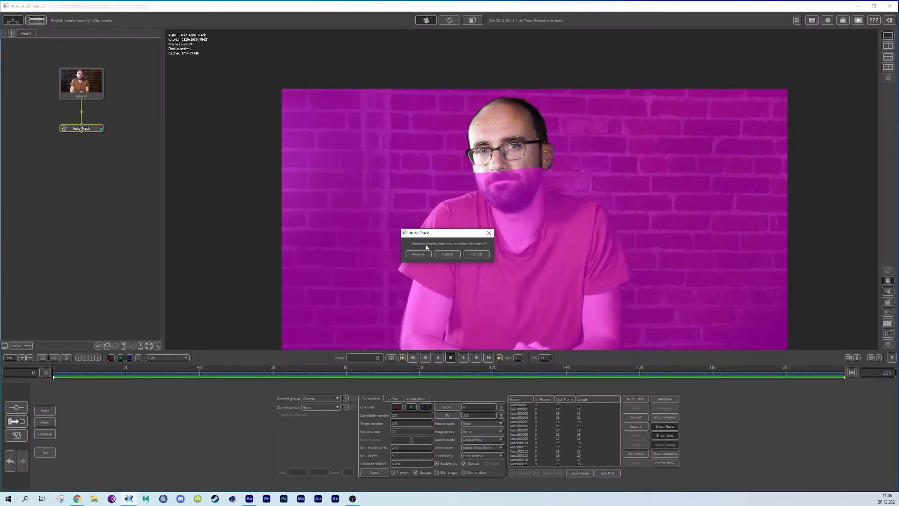
{"action": "left_click", "coordinate": [447, 254]}
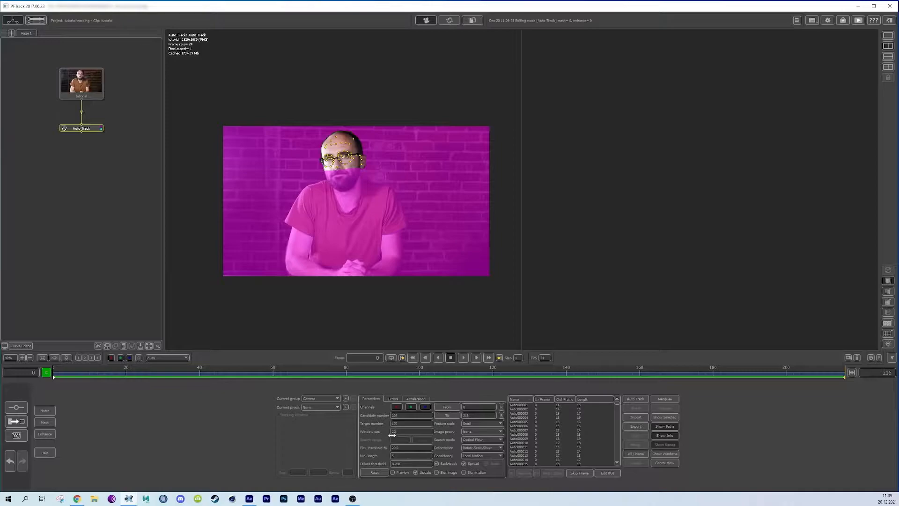
Step: Re-run Auto-Track with the smaller window size, removing the previous trackers
{"action": "left_click", "coordinate": [635, 398]}
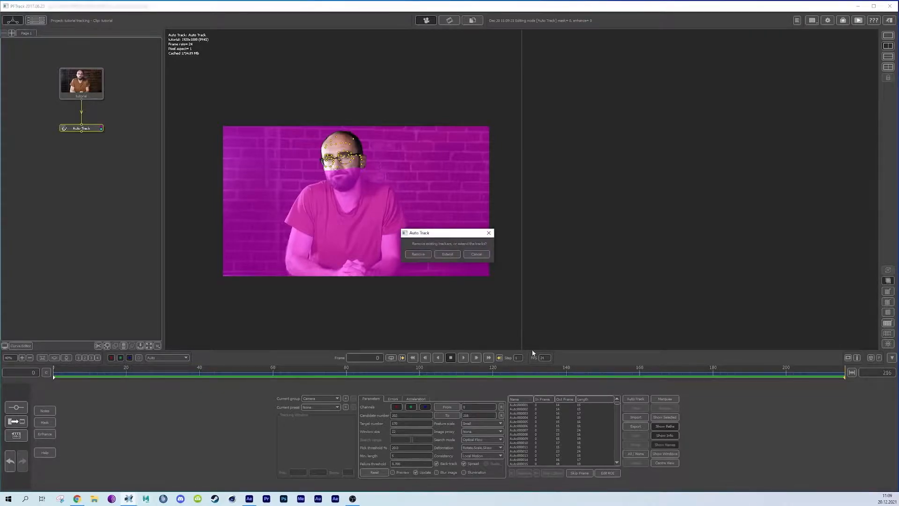
{"action": "left_click", "coordinate": [418, 254]}
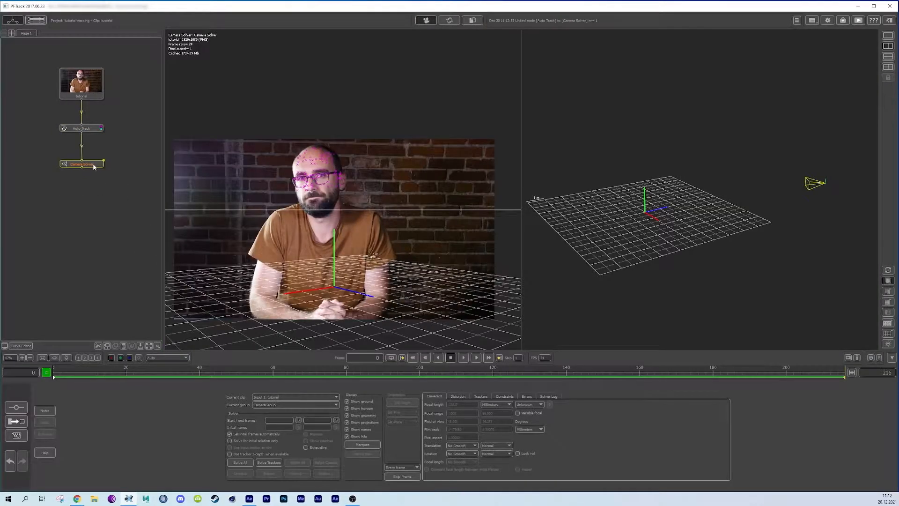
Step: Review the solver's high-error tracker spike, then run Refine All on the camera solve
{"action": "left_click", "coordinate": [240, 462]}
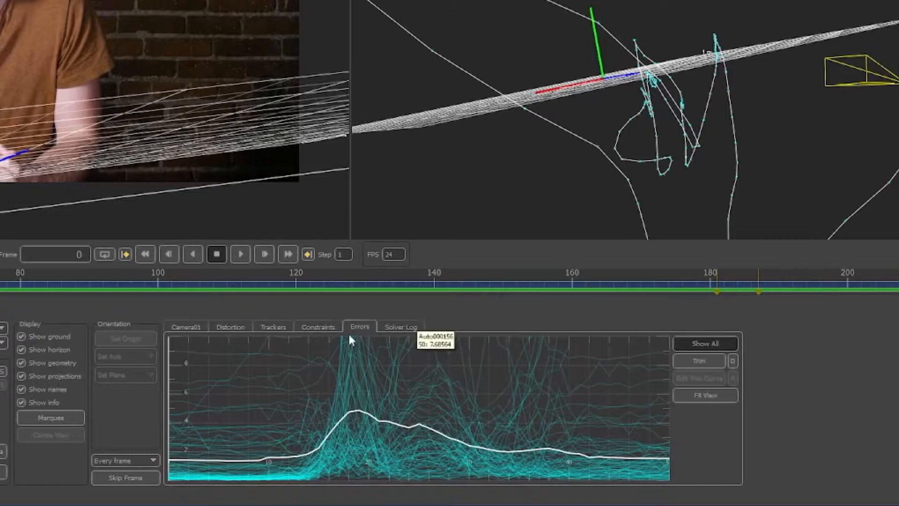
{"action": "left_click", "coordinate": [698, 361]}
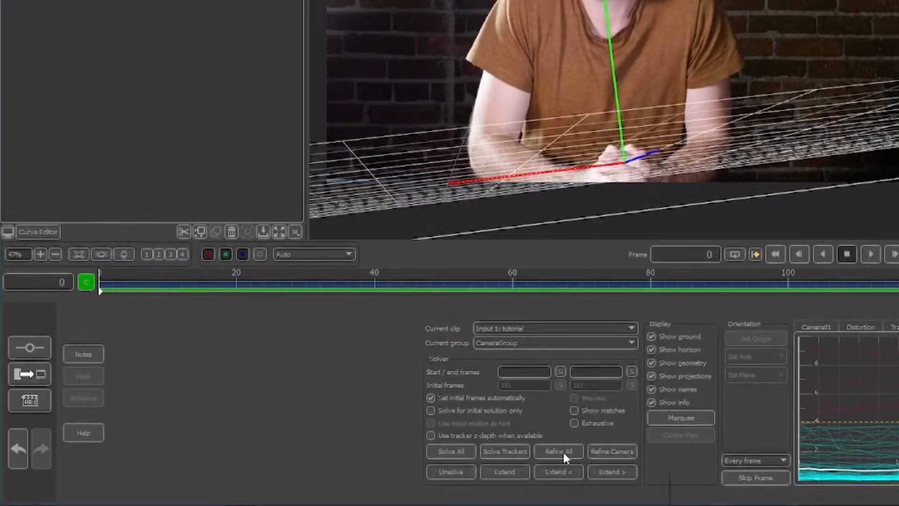
{"action": "left_click", "coordinate": [558, 452]}
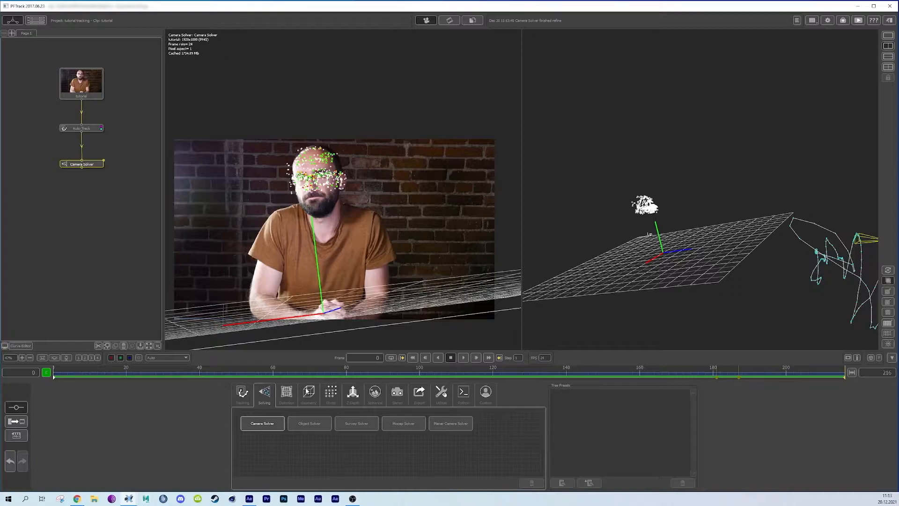
Step: Add a Test Object node containing the Thumb_Tack object
{"action": "left_click", "coordinate": [308, 393]}
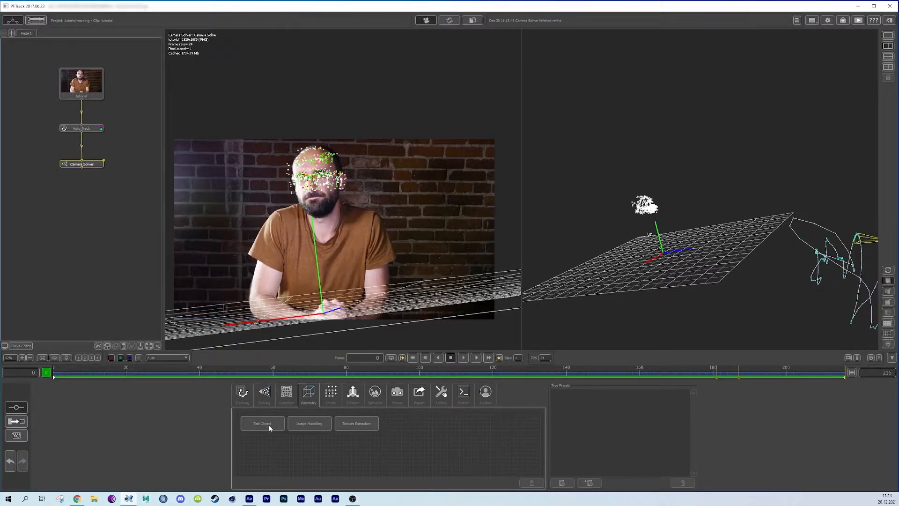
{"action": "left_click", "coordinate": [263, 423]}
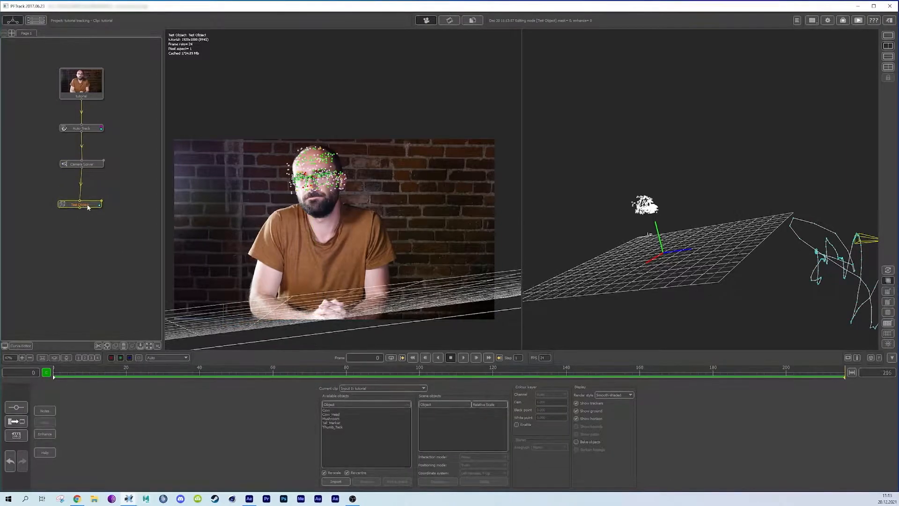
{"action": "left_click", "coordinate": [332, 426]}
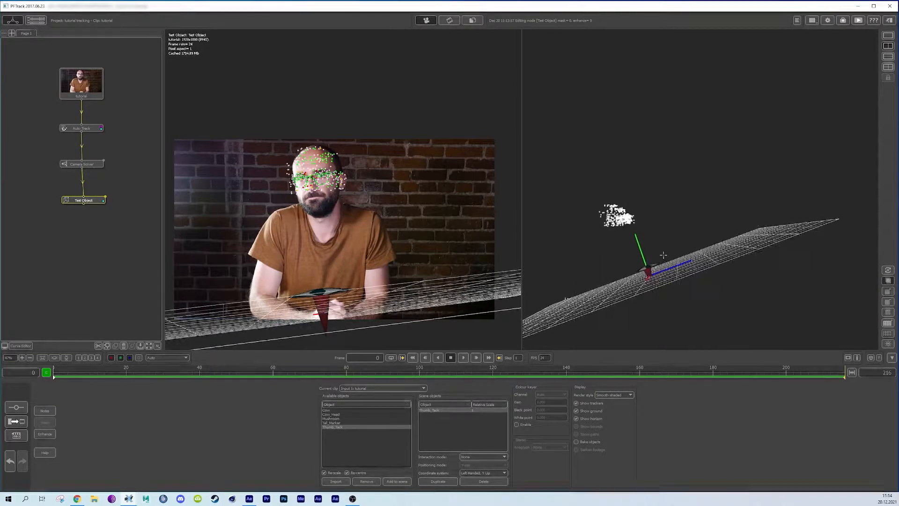
Step: Rotate and move the tack onto the man's forehead, then scrub to confirm it sticks
{"action": "left_click", "coordinate": [504, 457]}
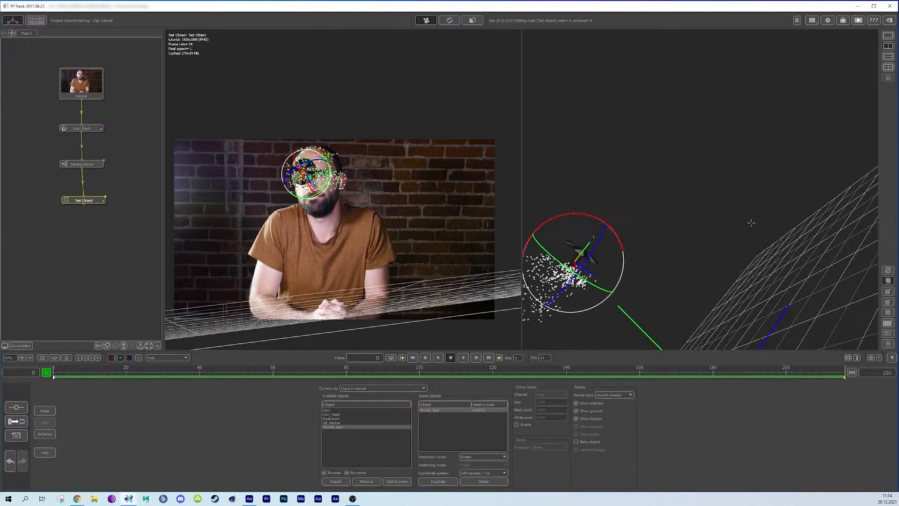
{"action": "left_click", "coordinate": [484, 457]}
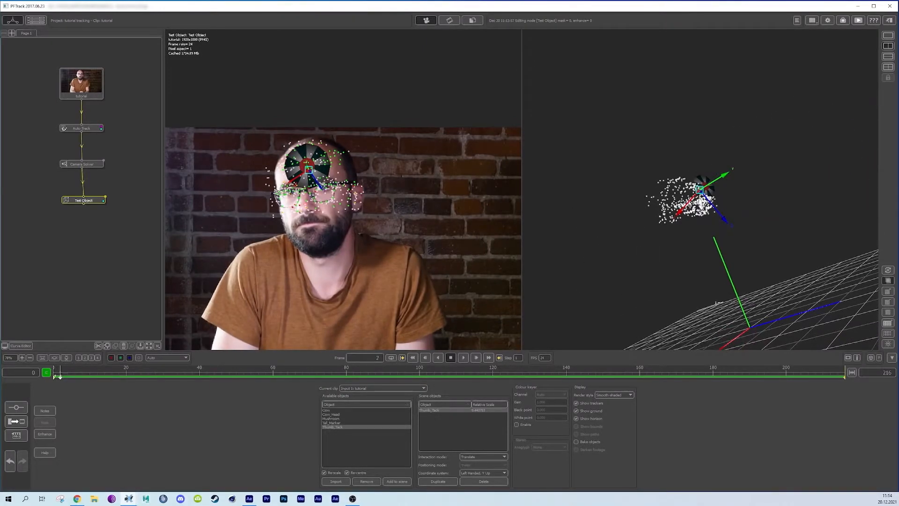
{"action": "left_click_drag", "start_coordinate": [54, 373], "coordinate": [222, 373]}
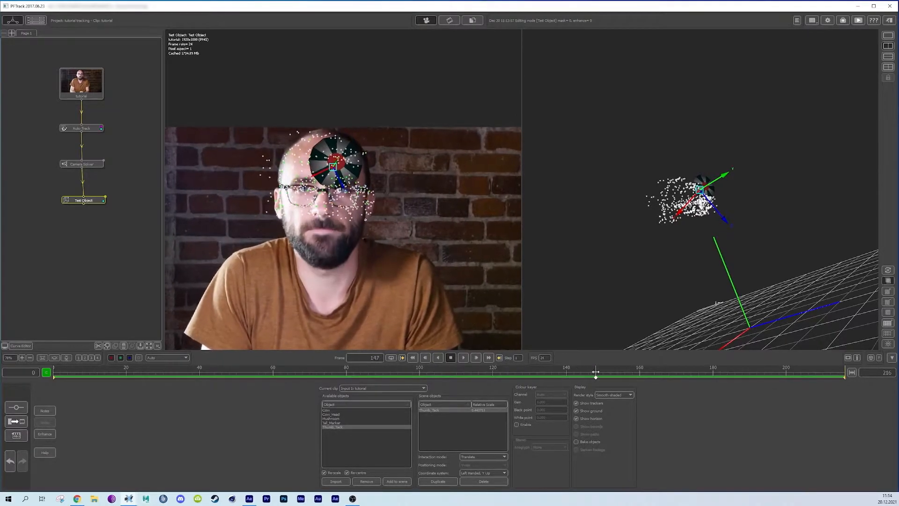
{"action": "left_click_drag", "start_coordinate": [596, 373], "coordinate": [737, 373]}
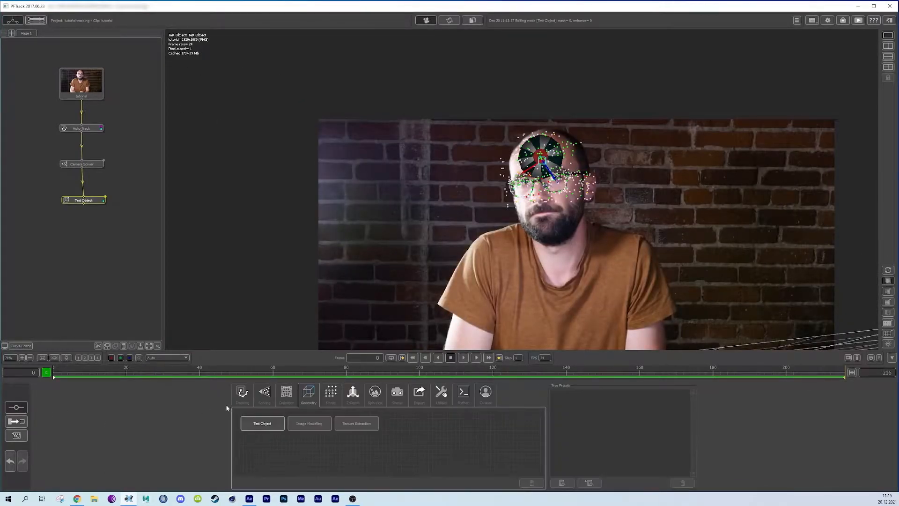
Step: Add an Export node set to Autodesk FBX 2010 with scale 10
{"action": "left_click", "coordinate": [419, 393]}
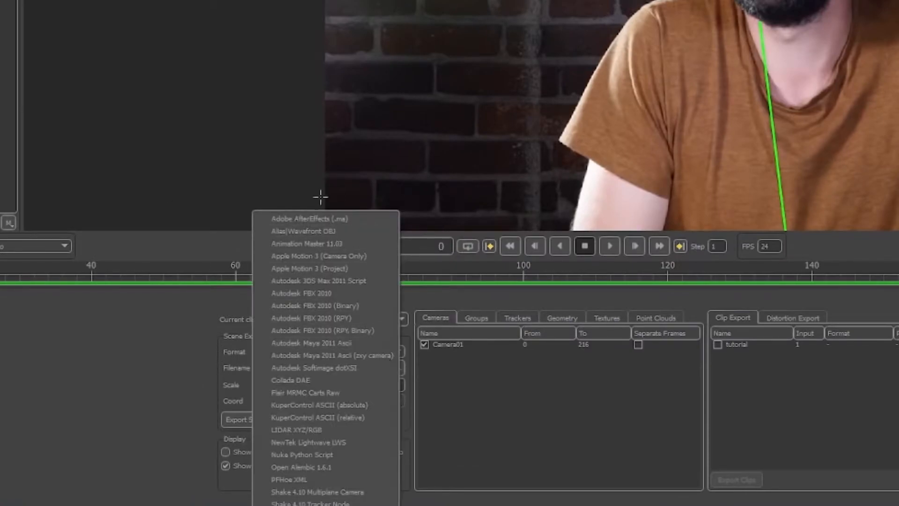
{"action": "mouse_move", "coordinate": [324, 293]}
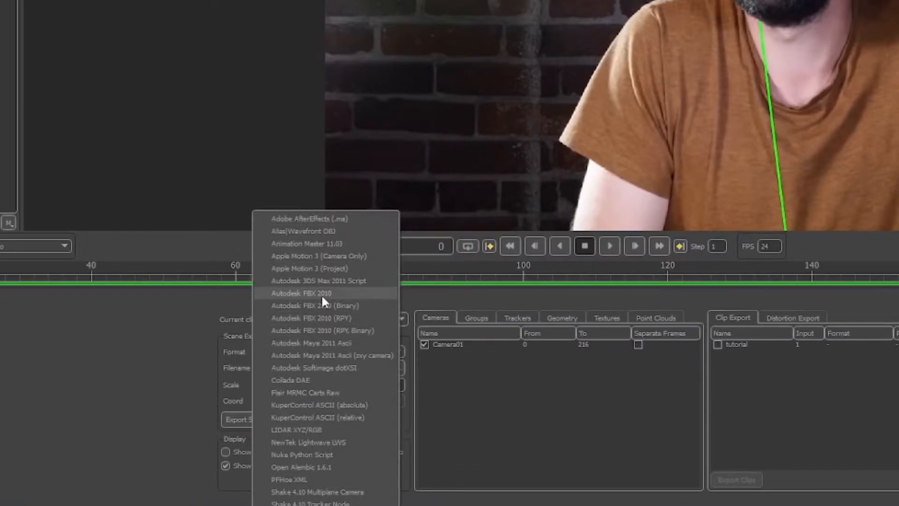
{"action": "left_click", "coordinate": [299, 293]}
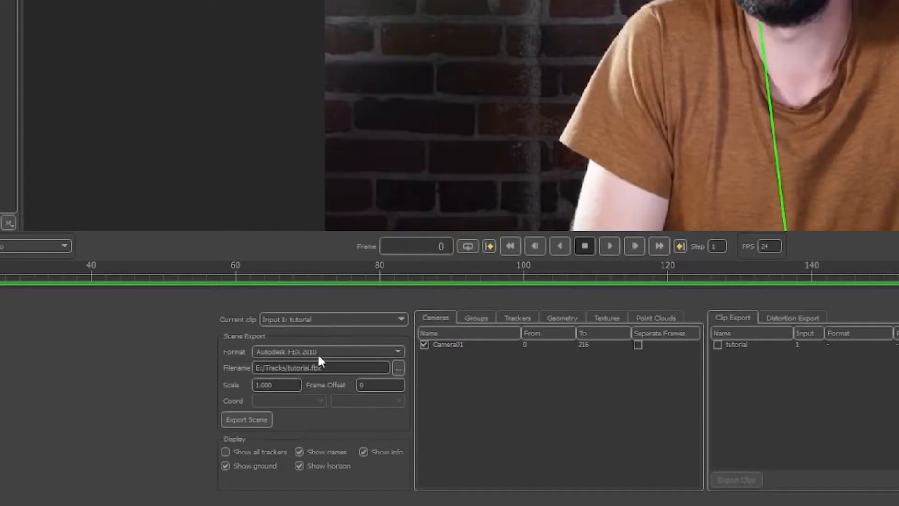
{"action": "left_click", "coordinate": [277, 386]}
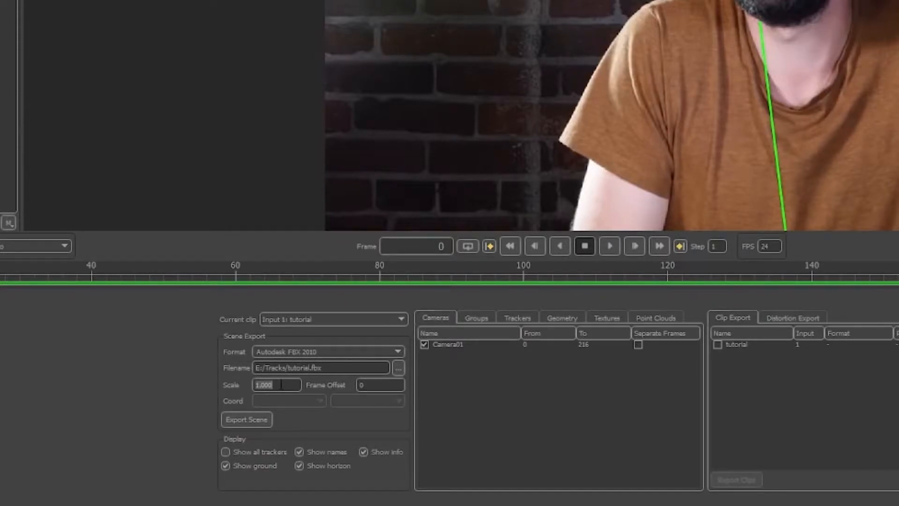
{"action": "type", "text": "10"}
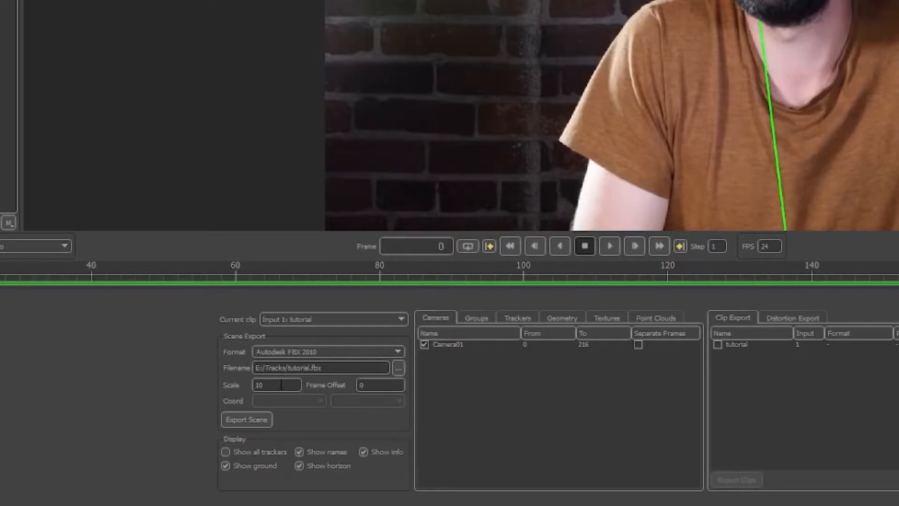
{"action": "left_click", "coordinate": [276, 385]}
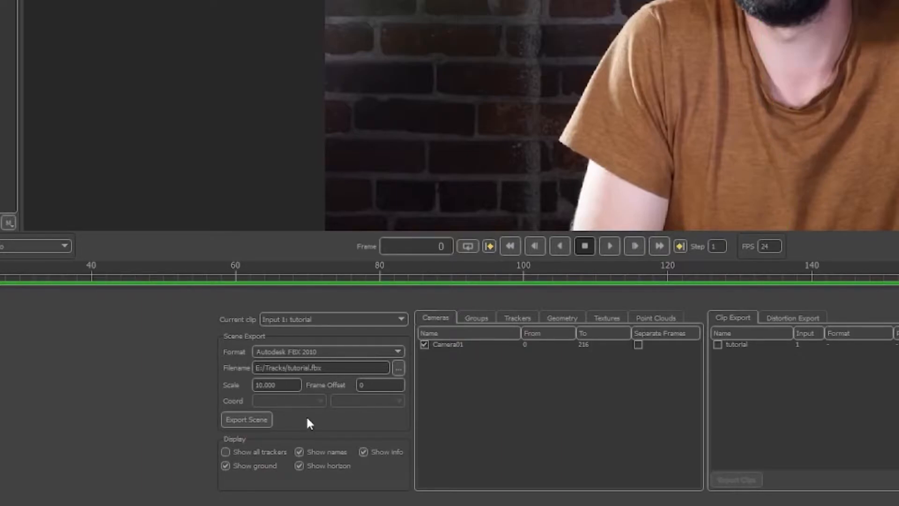
Step: Include all trackers and export the scene to tutorial.fbx
{"action": "left_click", "coordinate": [225, 452]}
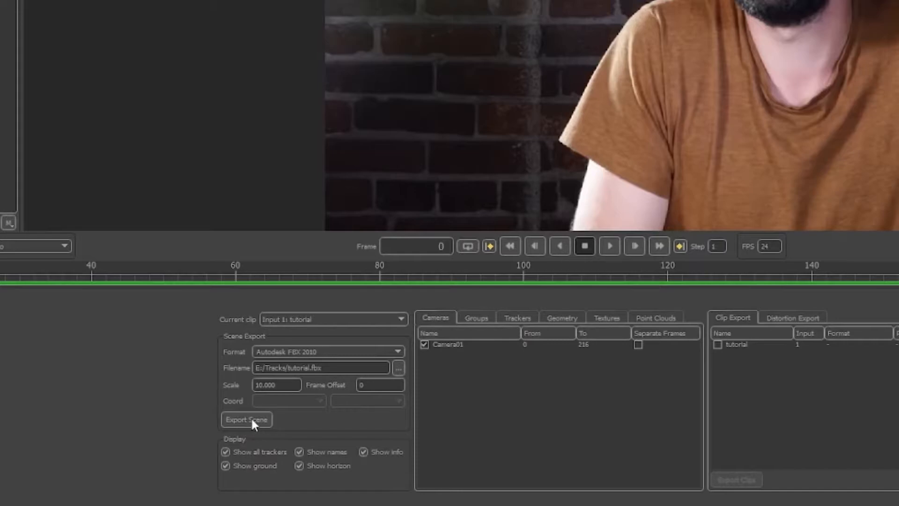
{"action": "left_click", "coordinate": [245, 420]}
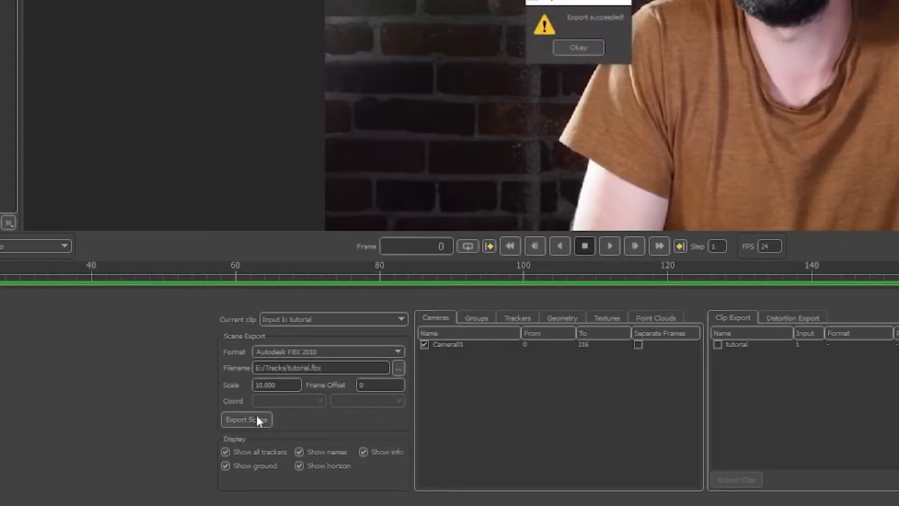
{"action": "left_click", "coordinate": [578, 47]}
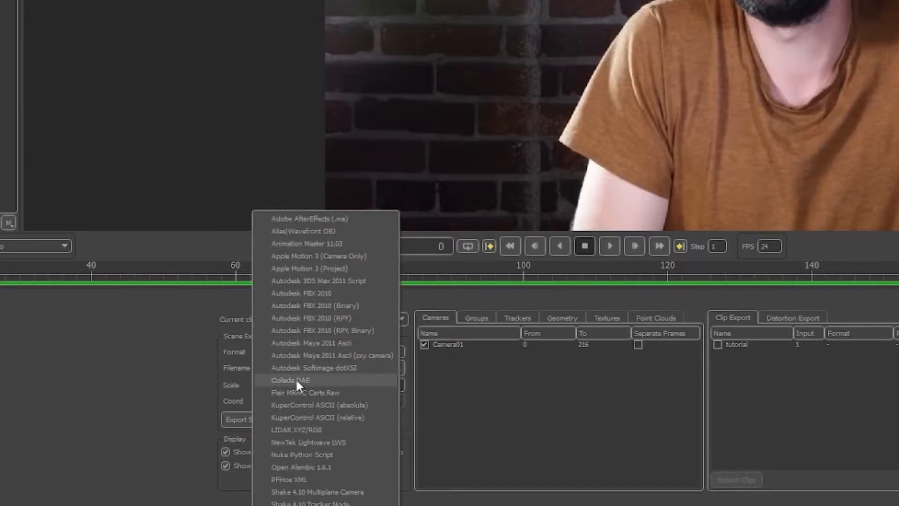
{"action": "left_click", "coordinate": [291, 380]}
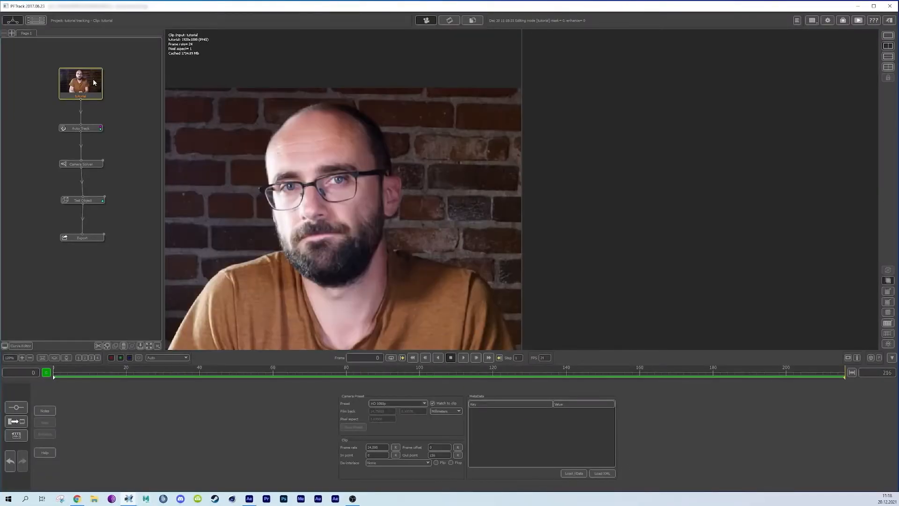
Step: Add a User Track node off the clip and begin placing manual trackers on the face
{"action": "right_click", "coordinate": [81, 84]}
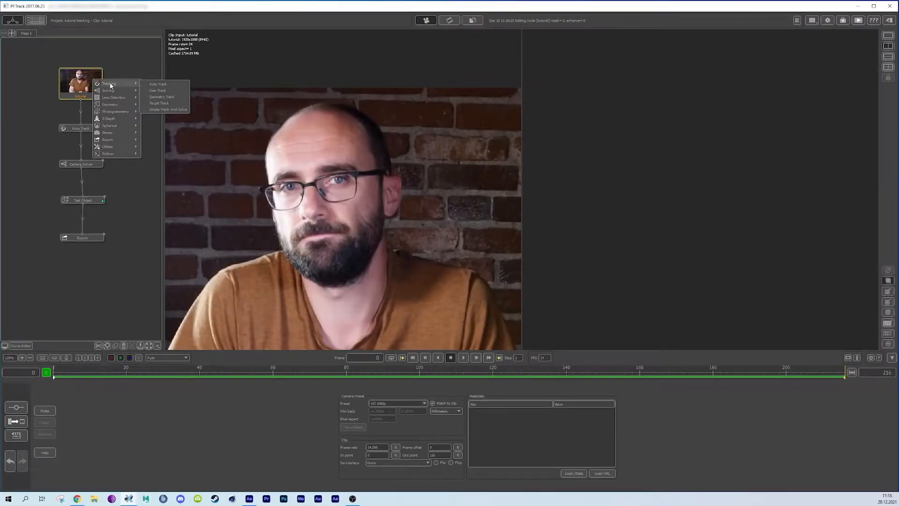
{"action": "left_click", "coordinate": [158, 90]}
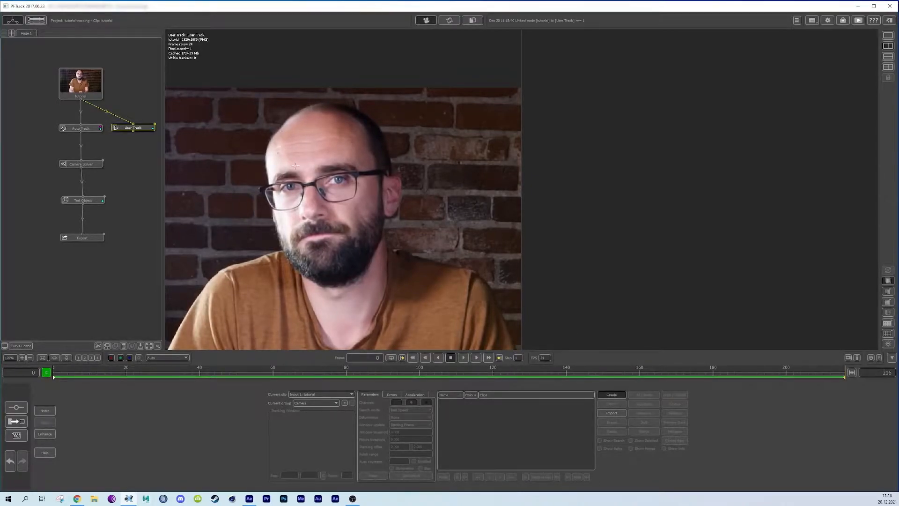
{"action": "left_click", "coordinate": [317, 167]}
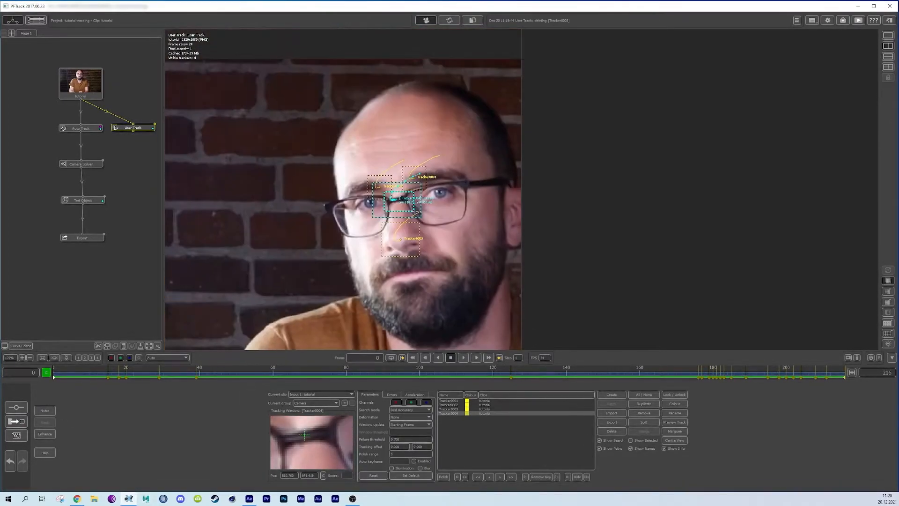
Step: Add a Geometry Track under User Track and load the generic head FBX model
{"action": "right_click", "coordinate": [132, 128]}
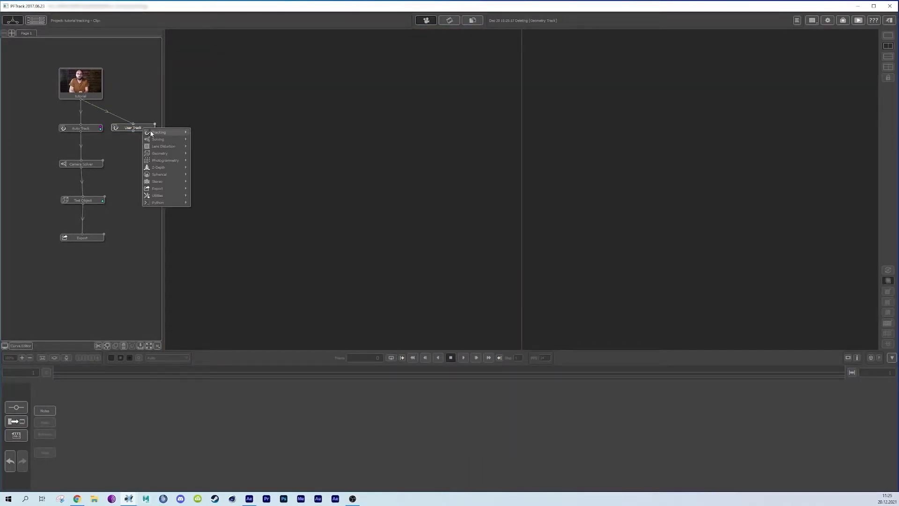
{"action": "left_click", "coordinate": [211, 148]}
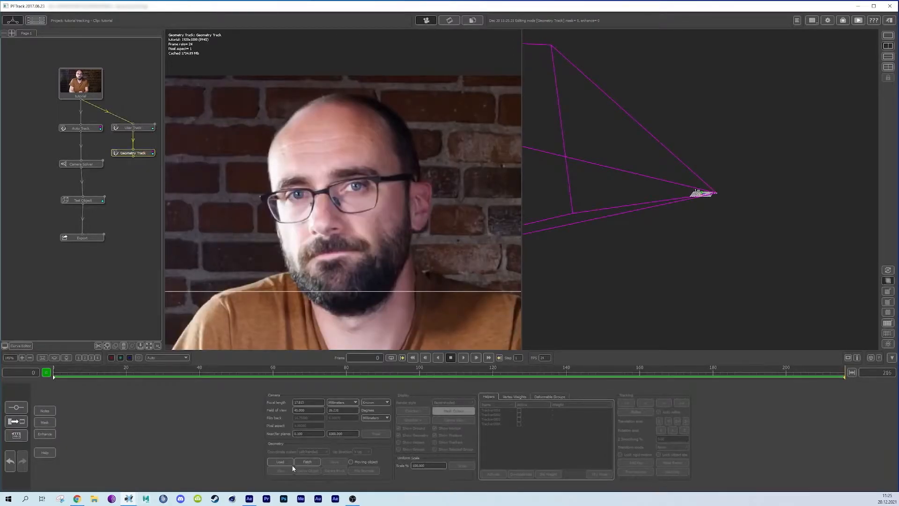
{"action": "left_click", "coordinate": [280, 462]}
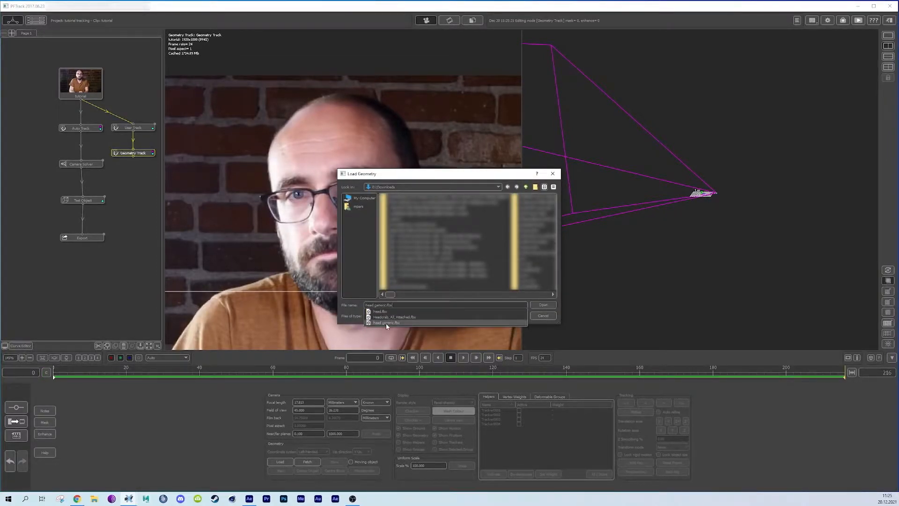
{"action": "left_click", "coordinate": [543, 304]}
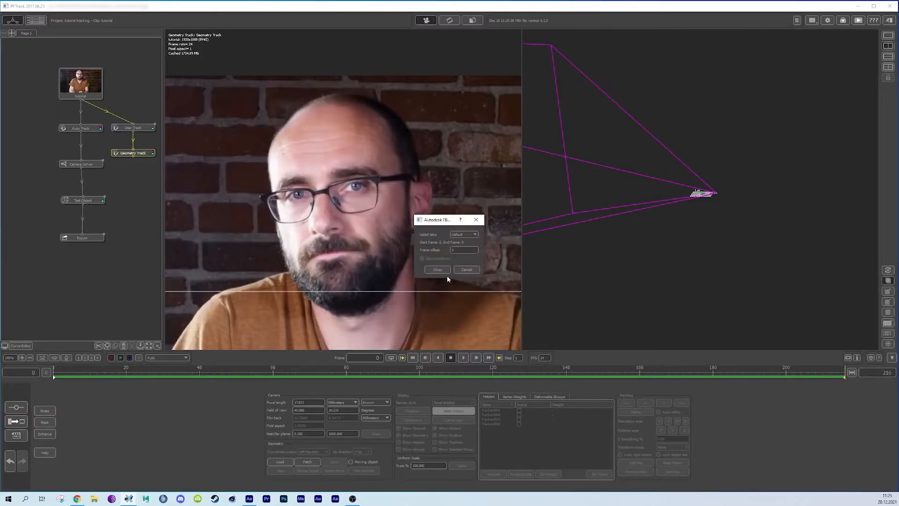
{"action": "left_click", "coordinate": [437, 270]}
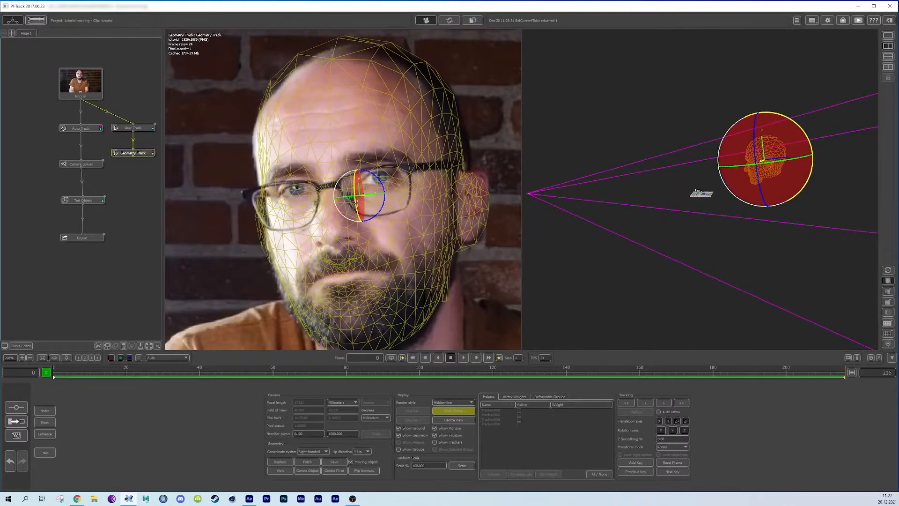
Step: Switch the head mesh render style to Wire frame
{"action": "left_click", "coordinate": [453, 402]}
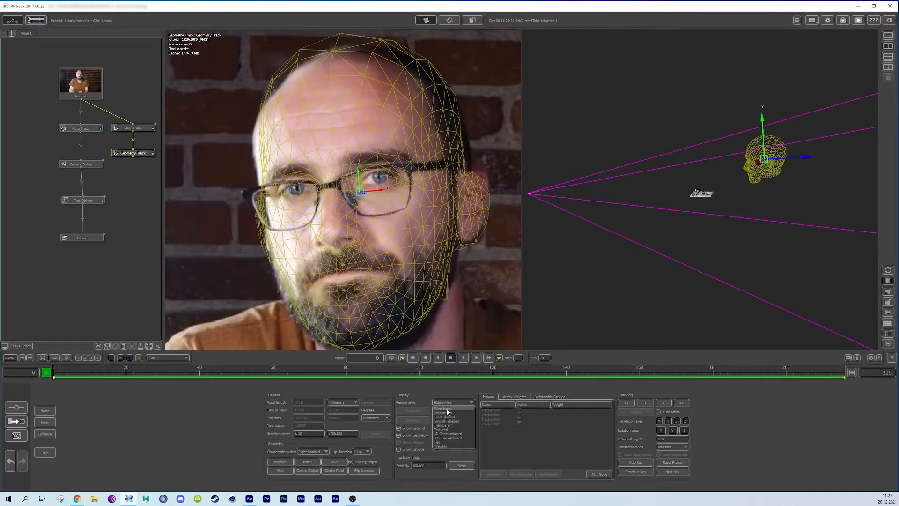
{"action": "left_click", "coordinate": [447, 418]}
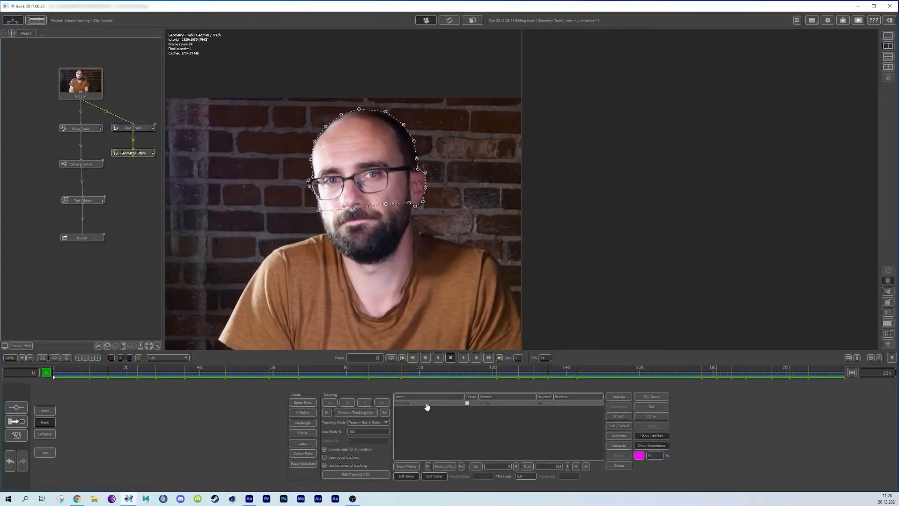
Step: Activate the head tracker points and track the head geometry across the clip's frames
{"action": "left_click", "coordinate": [618, 396]}
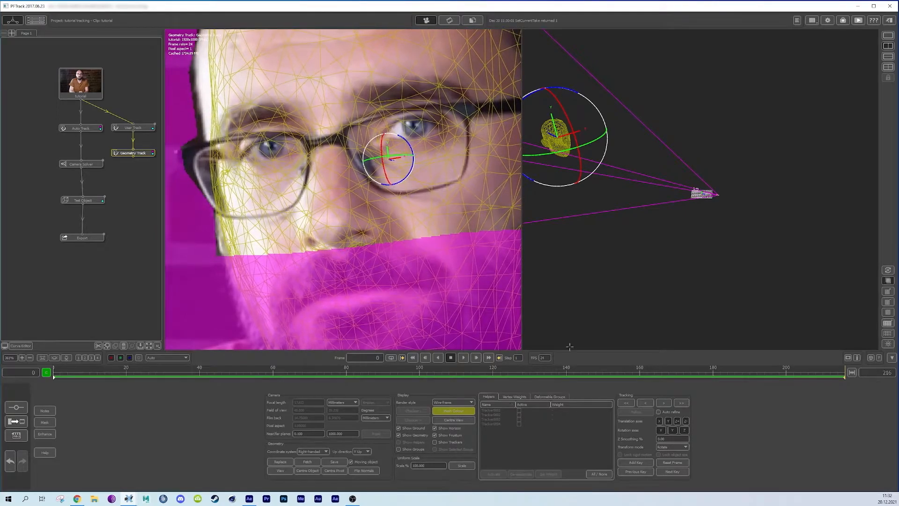
{"action": "left_click", "coordinate": [672, 447]}
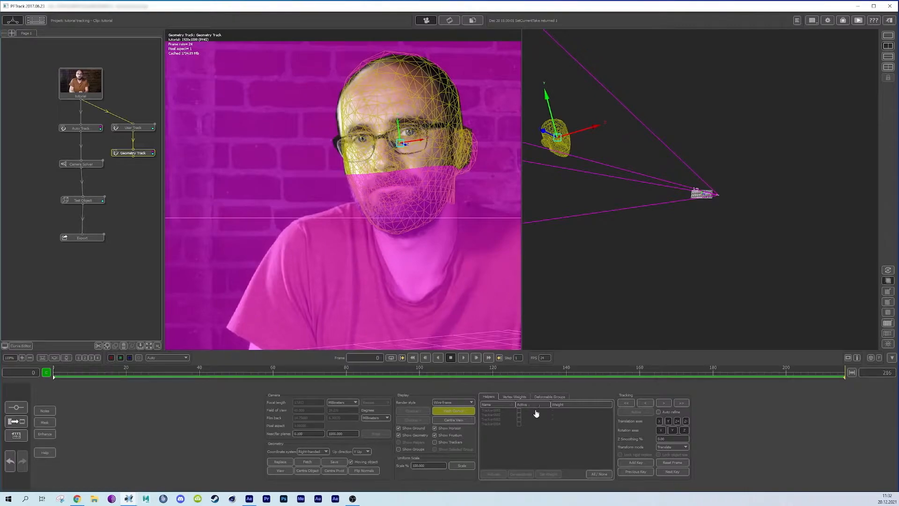
{"action": "left_click", "coordinate": [492, 410]}
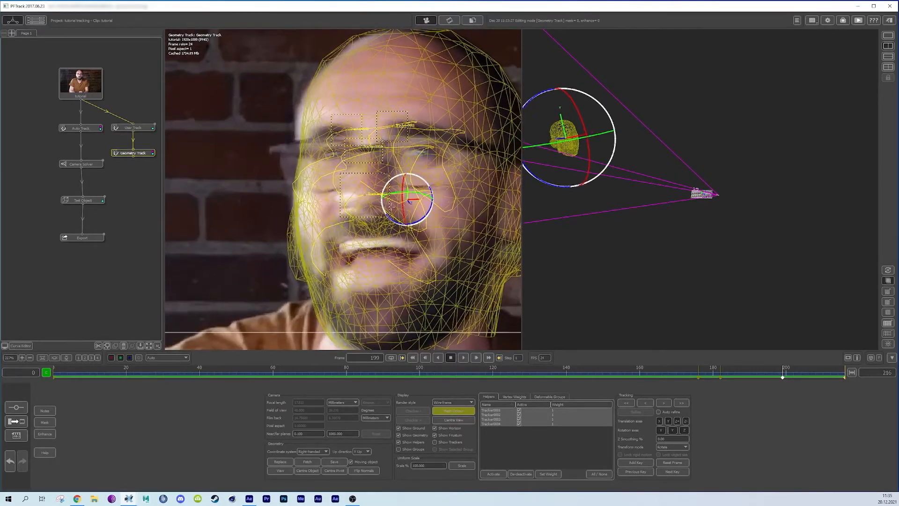
{"action": "left_click", "coordinate": [453, 402]}
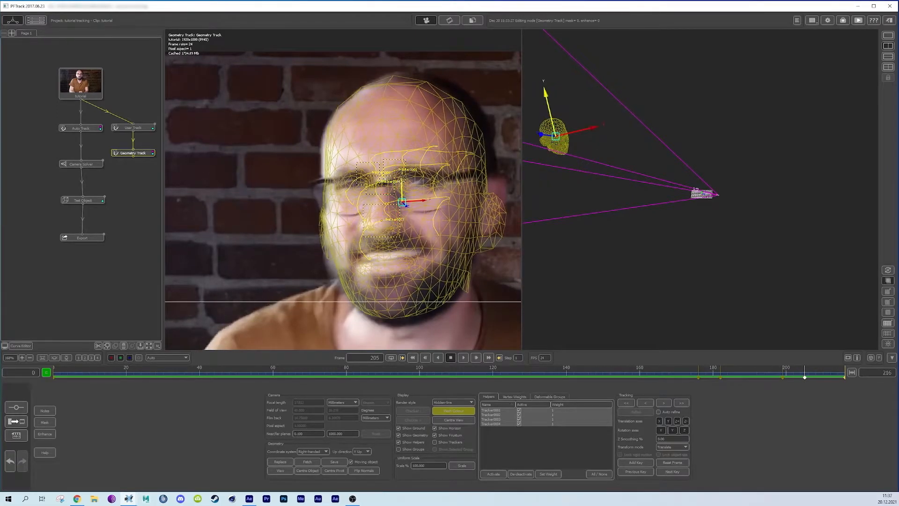
{"action": "left_click", "coordinate": [672, 447]}
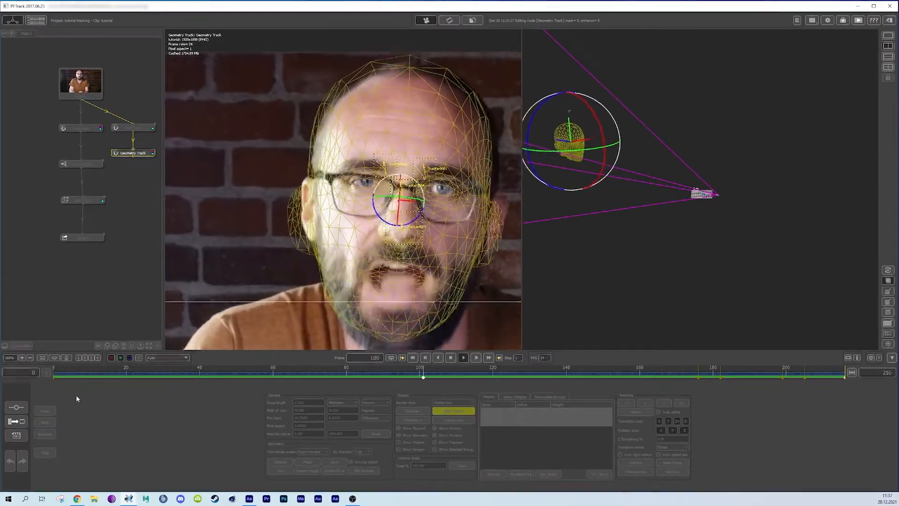
Step: Attach an Export node to Geometry Track and export the scene as Autodesk FBX
{"action": "right_click", "coordinate": [133, 153]}
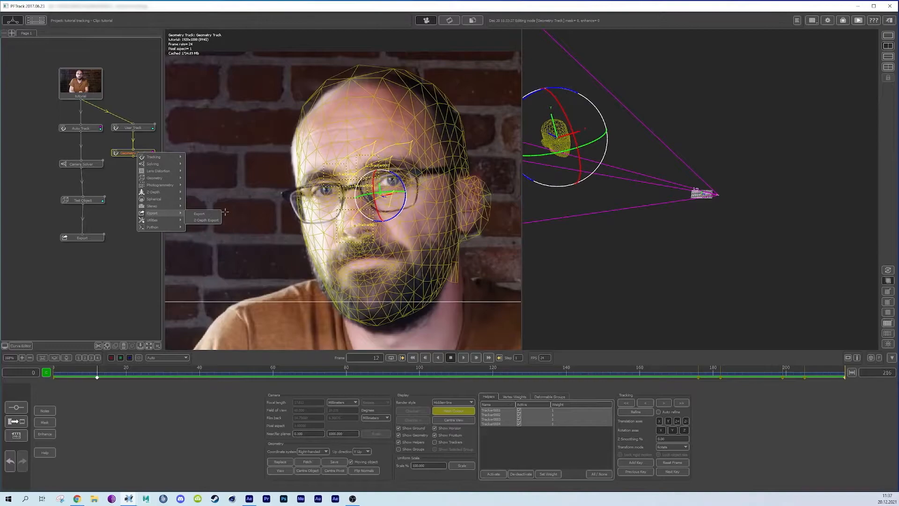
{"action": "left_click", "coordinate": [199, 214]}
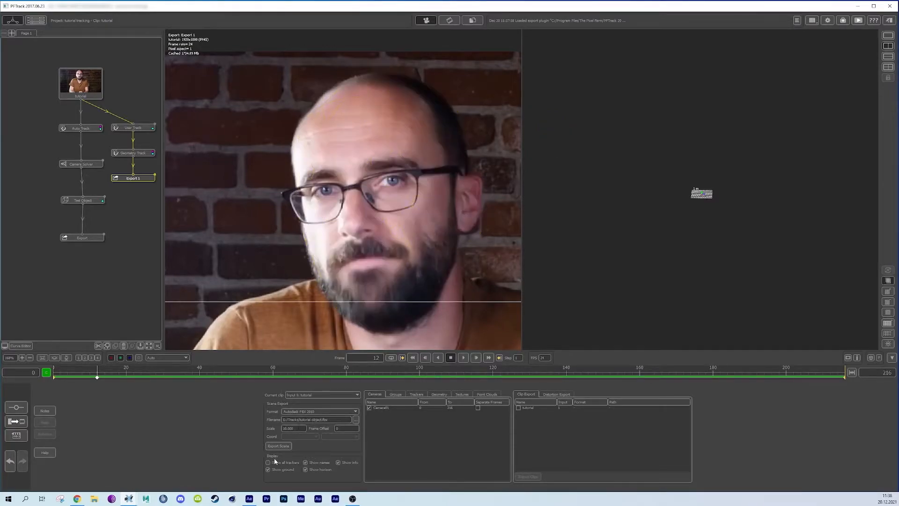
{"action": "left_click", "coordinate": [278, 445]}
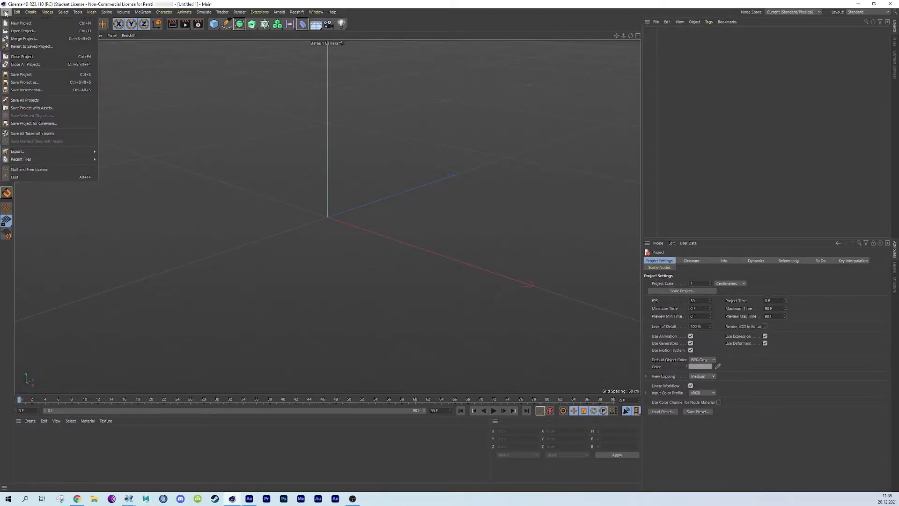
Step: Open tutorial object.fbx and accept the default FBX Import Settings
{"action": "left_click", "coordinate": [23, 31]}
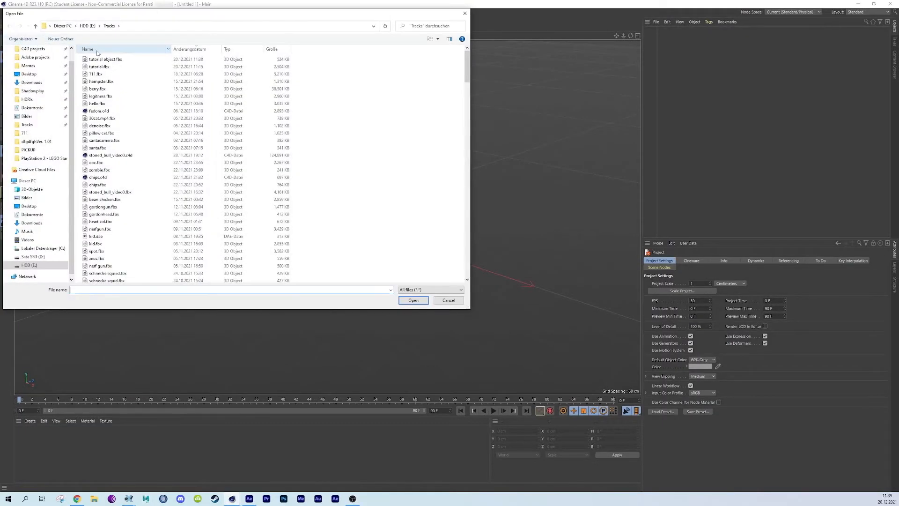
{"action": "left_click", "coordinate": [413, 300]}
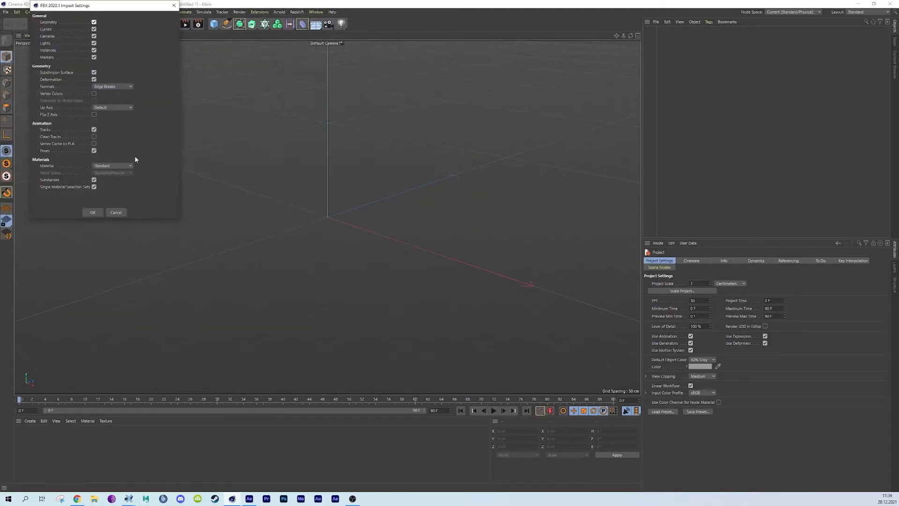
{"action": "left_click", "coordinate": [92, 212]}
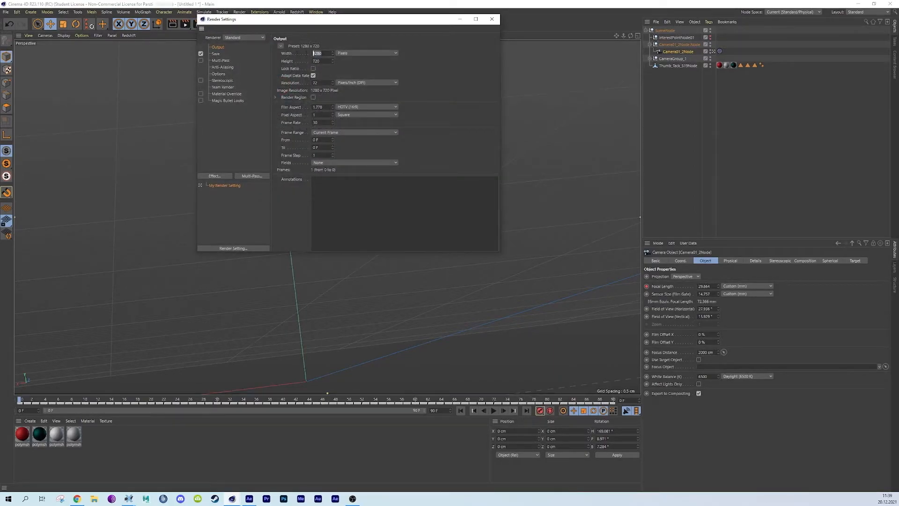
Step: Set output Width 1920 and Height 1080, then select the Thumb_Tack object
{"action": "type", "text": "1920"}
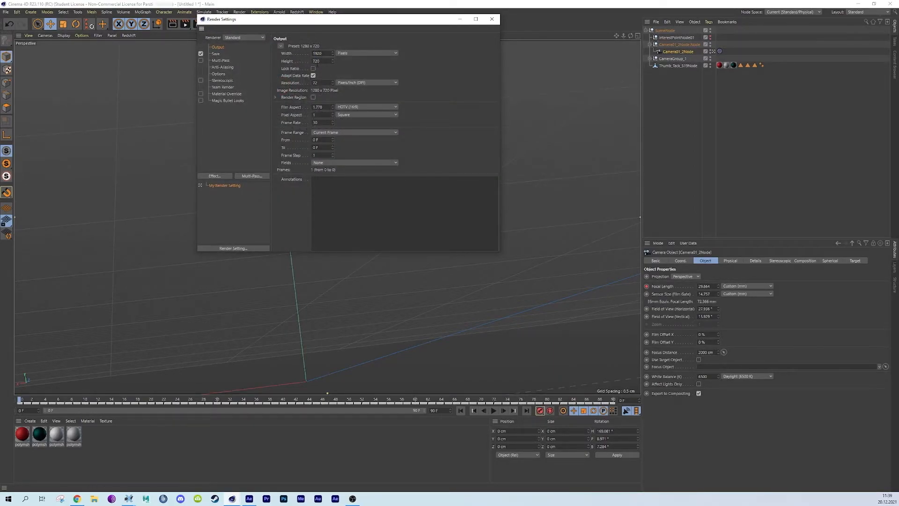
{"action": "type", "text": "1080"}
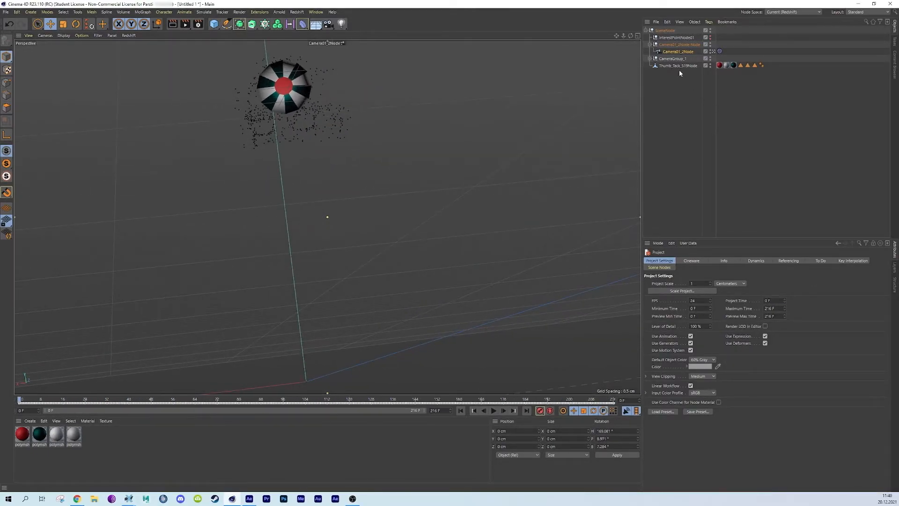
{"action": "left_click", "coordinate": [677, 66]}
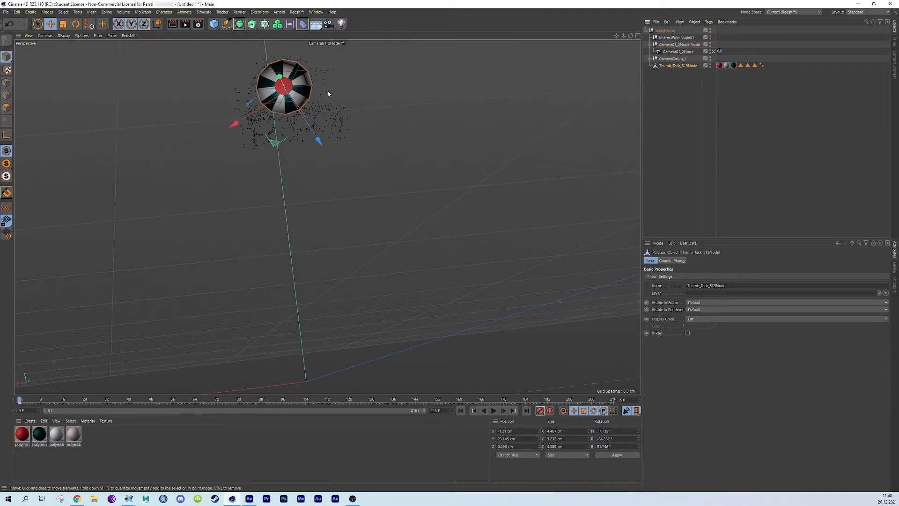
{"action": "left_click", "coordinate": [296, 11]}
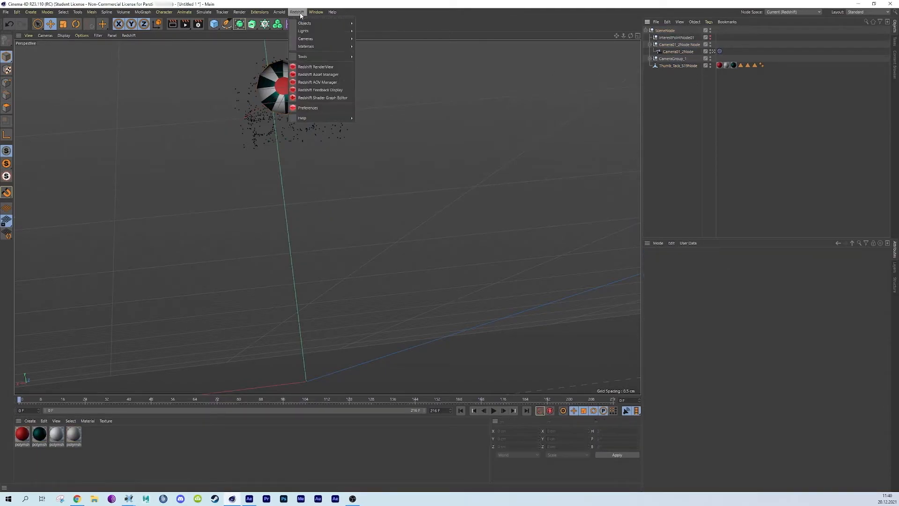
{"action": "mouse_move", "coordinate": [304, 30]}
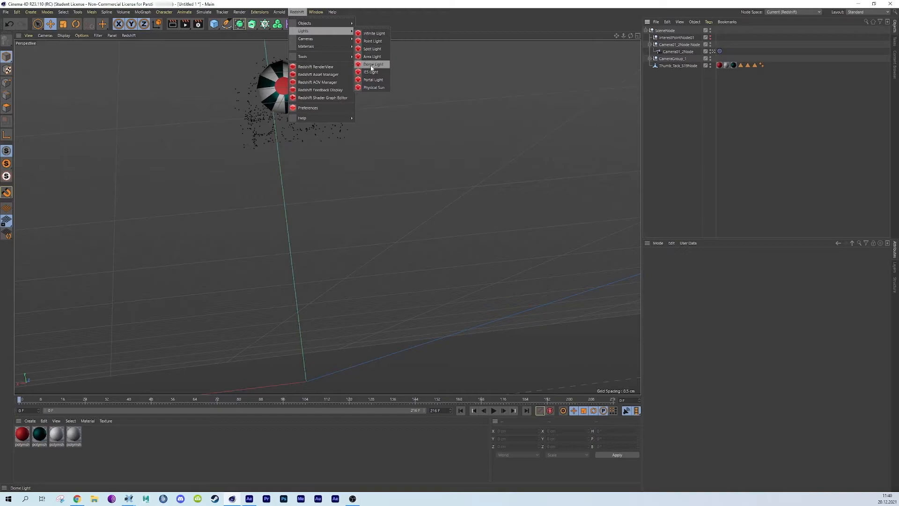
Step: Add a Redshift Dome Light with back plate tutorial_00000.png playing as a 24 fps sequence
{"action": "left_click", "coordinate": [373, 63]}
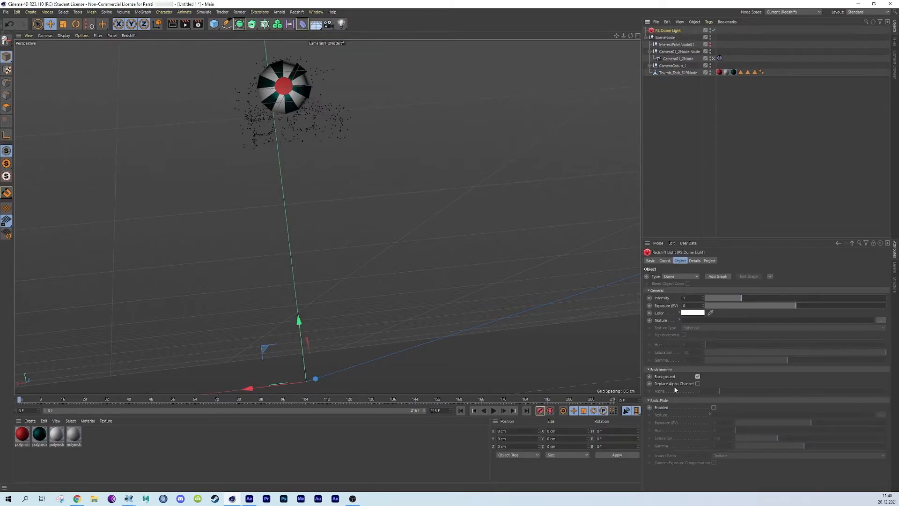
{"action": "left_click", "coordinate": [714, 407]}
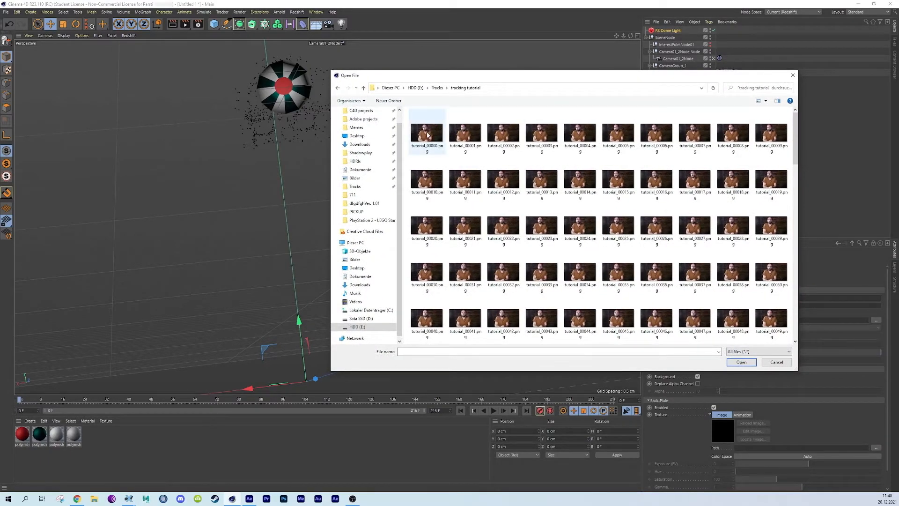
{"action": "left_click", "coordinate": [741, 362]}
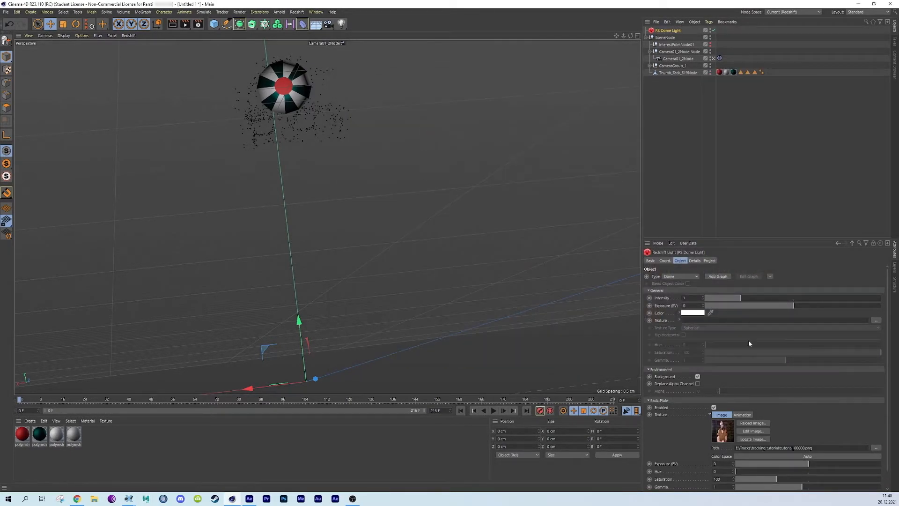
{"action": "left_click", "coordinate": [743, 321]}
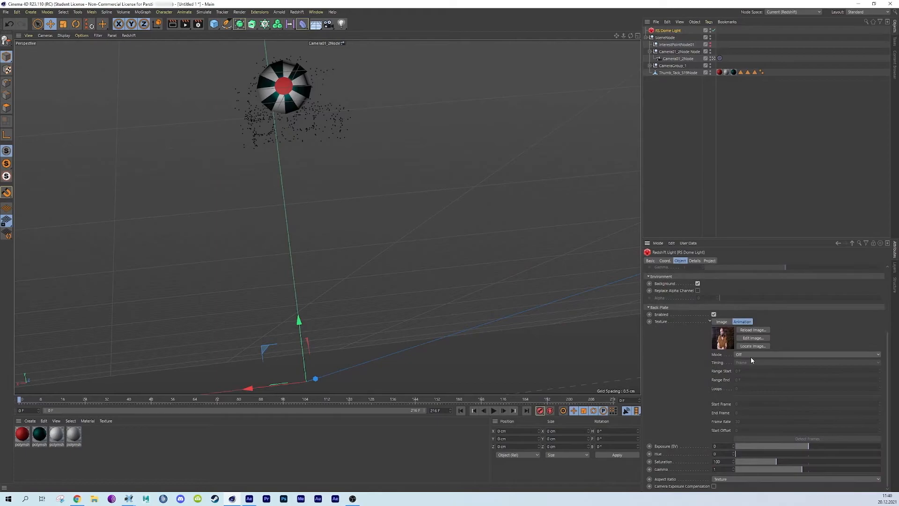
{"action": "left_click", "coordinate": [803, 354]}
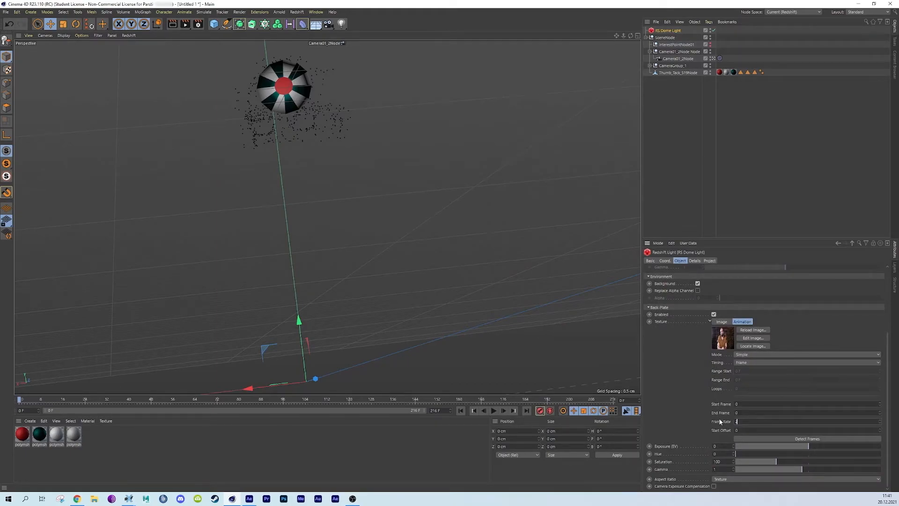
{"action": "left_click", "coordinate": [806, 439]}
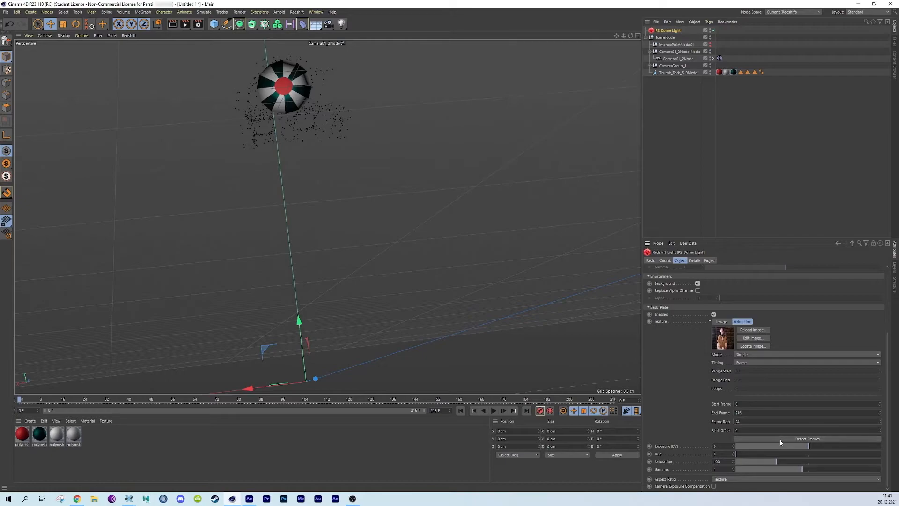
{"action": "left_click", "coordinate": [296, 11]}
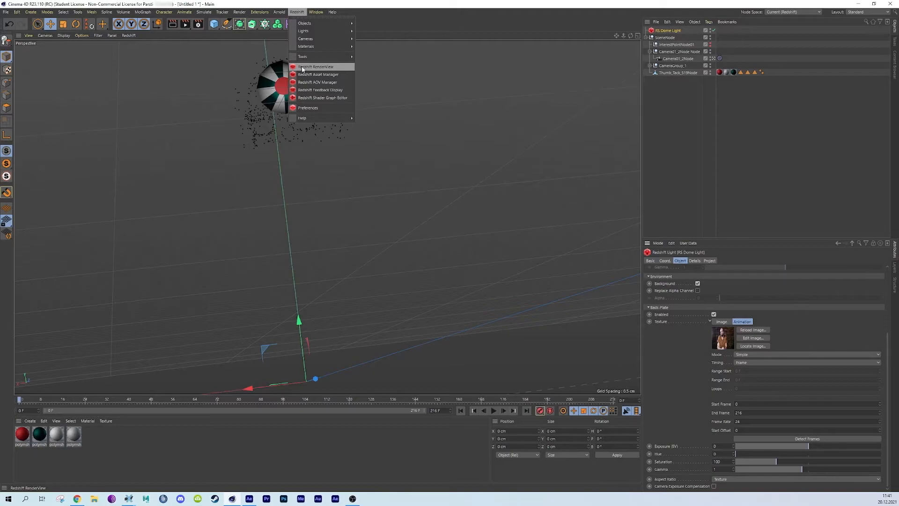
{"action": "left_click", "coordinate": [316, 66]}
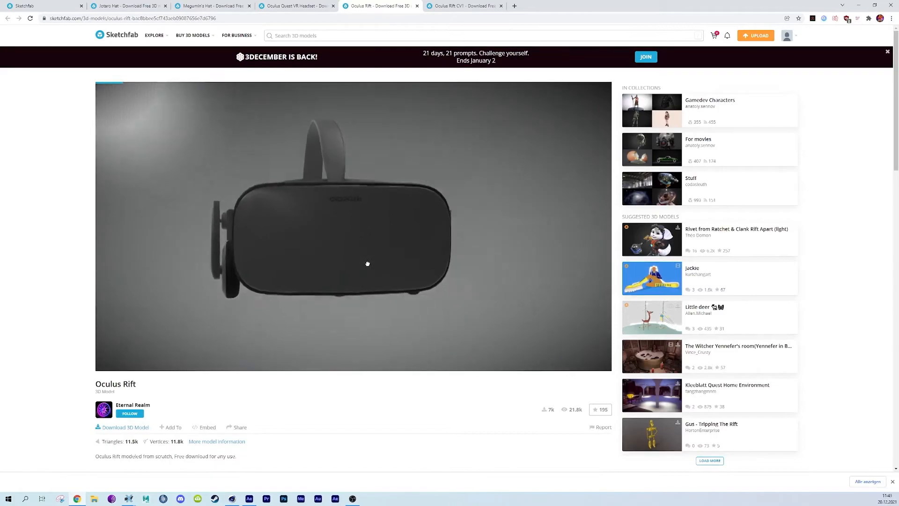
Step: Download the Oculus Rift model using the Original format (obj) option
{"action": "left_click", "coordinate": [124, 427]}
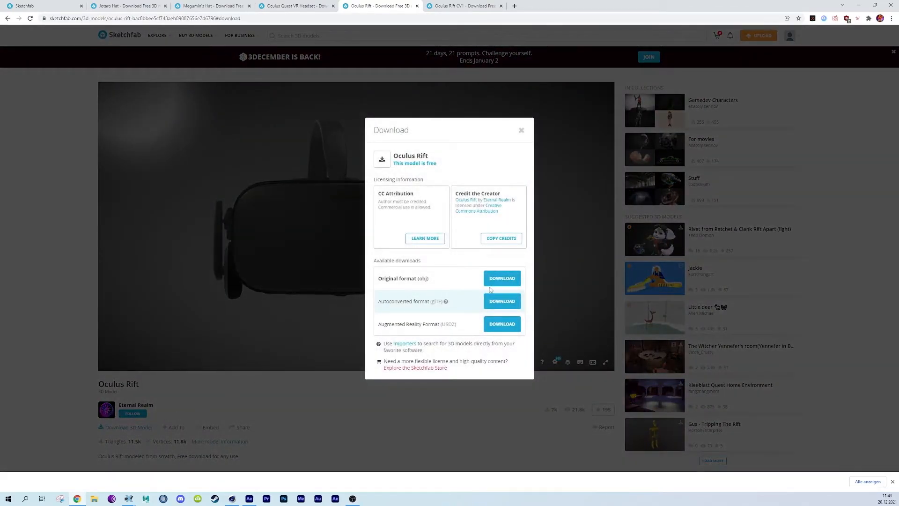
{"action": "left_click", "coordinate": [635, 6]}
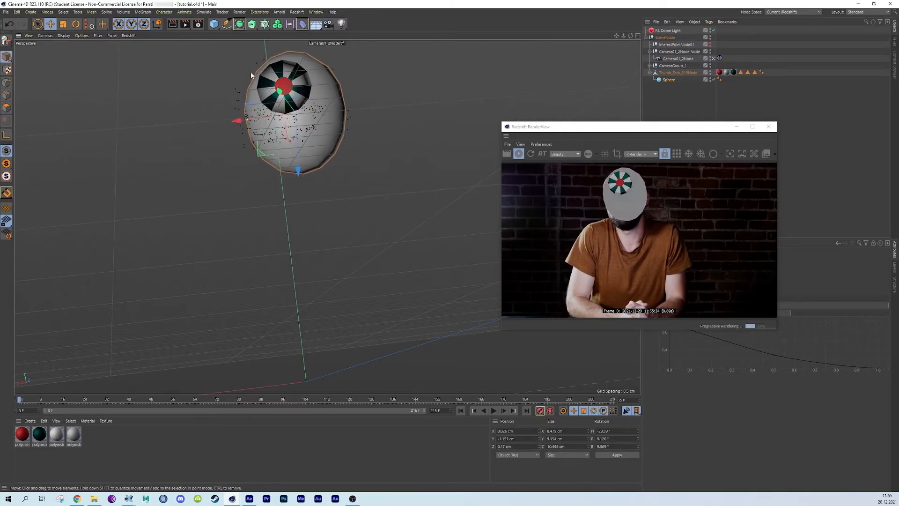
Step: Bring up the Tags menu for the sphere
{"action": "right_click", "coordinate": [669, 80]}
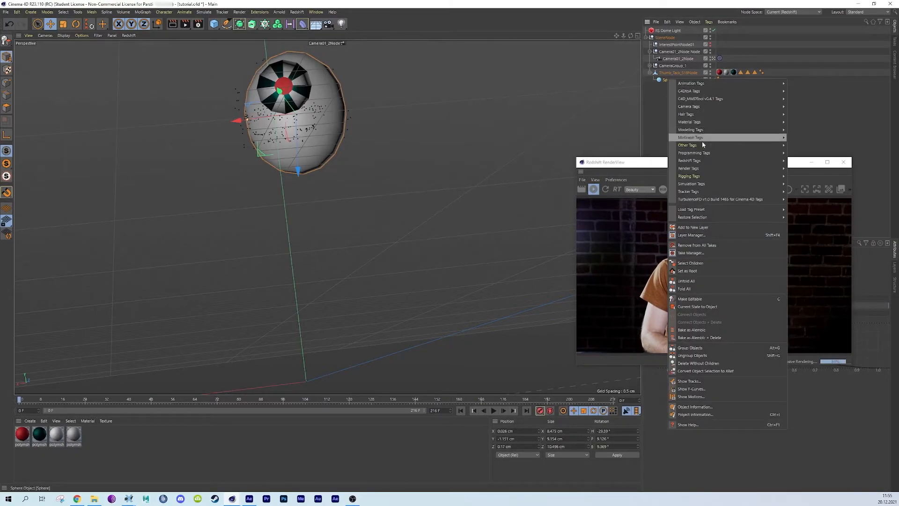
{"action": "mouse_move", "coordinate": [742, 161]}
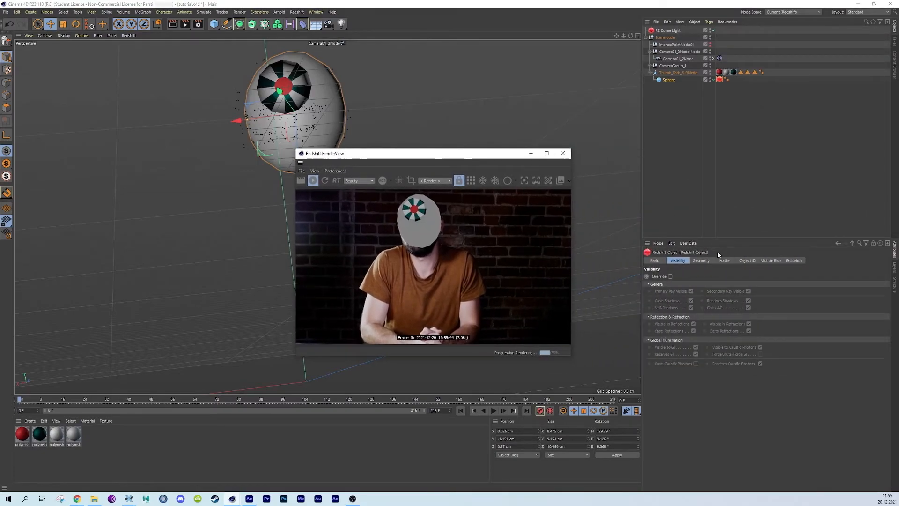
Step: On the sphere's Redshift Object tag, enable Matte Override with Shadow catching
{"action": "left_click", "coordinate": [562, 154]}
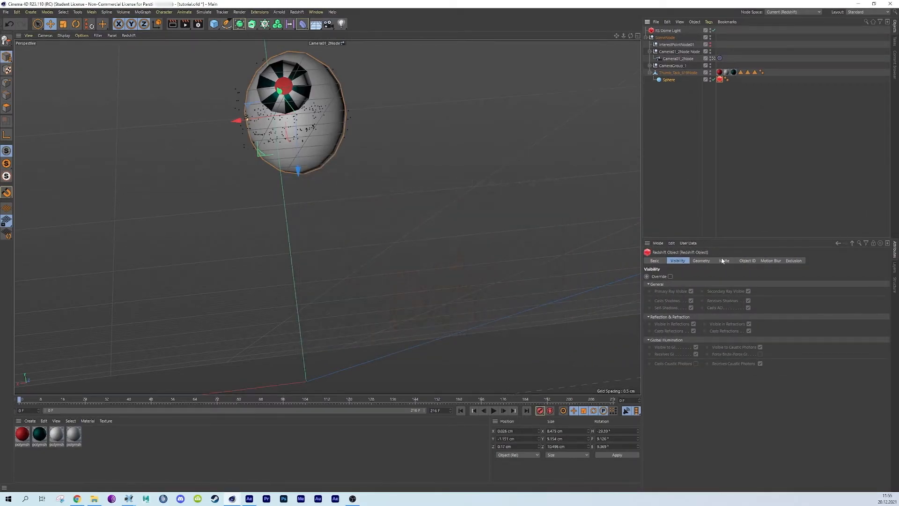
{"action": "left_click", "coordinate": [723, 260]}
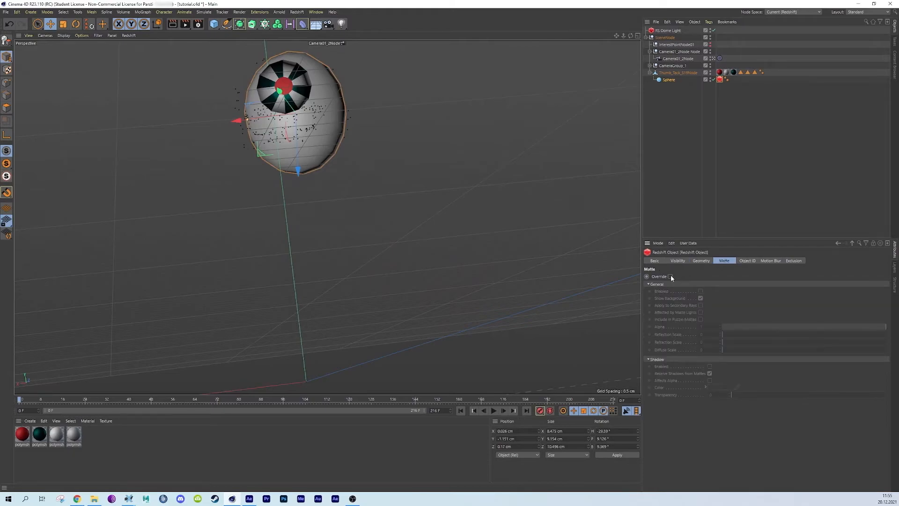
{"action": "left_click", "coordinate": [670, 276]}
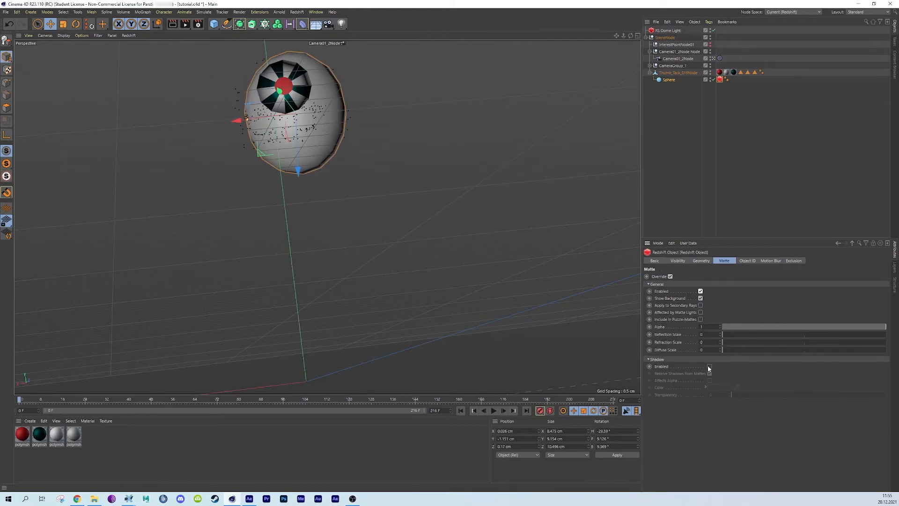
{"action": "left_click", "coordinate": [710, 366]}
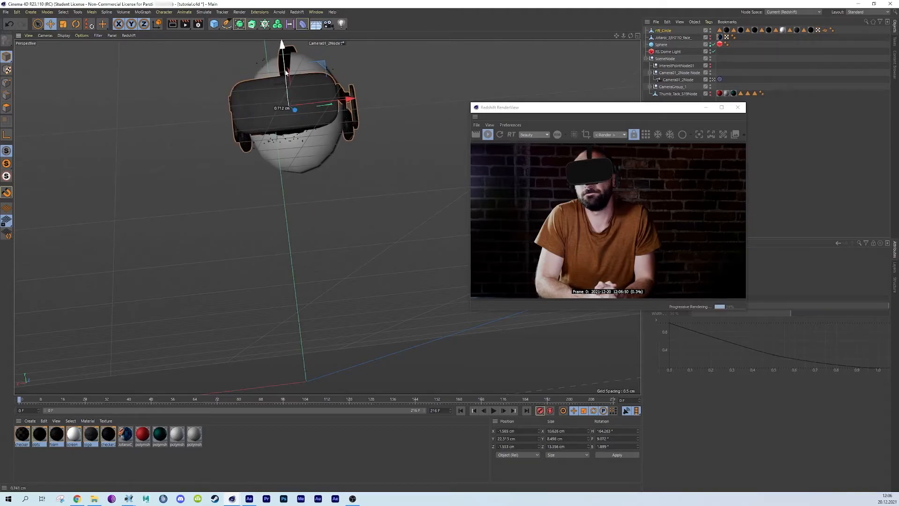
Step: Move and rotate the Oculus headset model until it sits over the tracked head's face
{"action": "left_click_drag", "start_coordinate": [286, 69], "coordinate": [299, 103]}
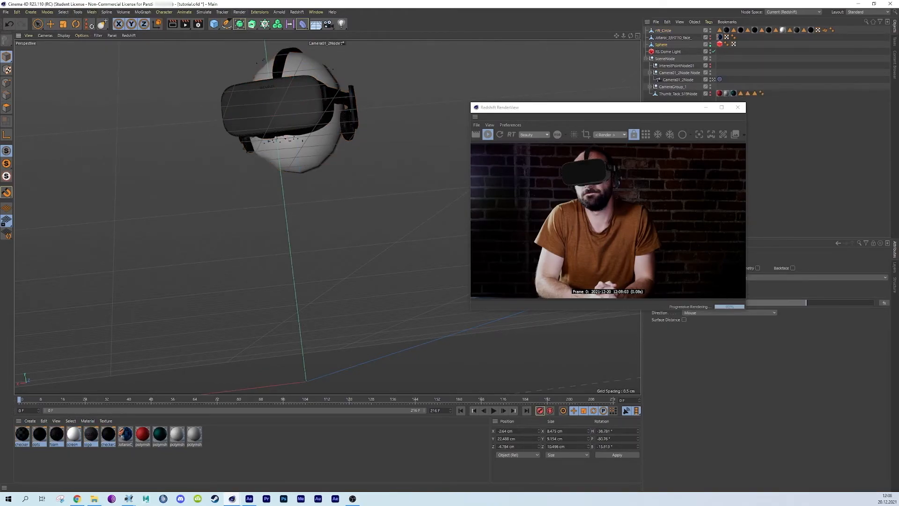
{"action": "left_click", "coordinate": [661, 44]}
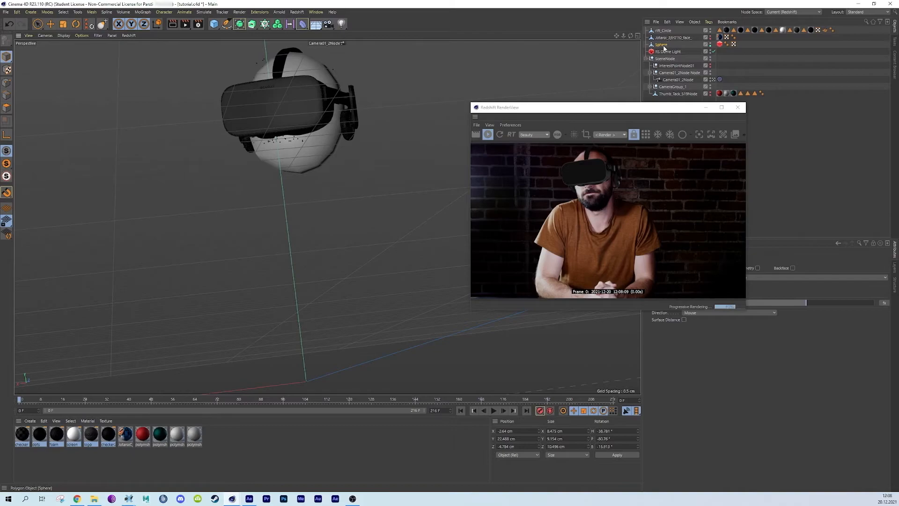
{"action": "left_click_drag", "start_coordinate": [304, 110], "coordinate": [341, 101]}
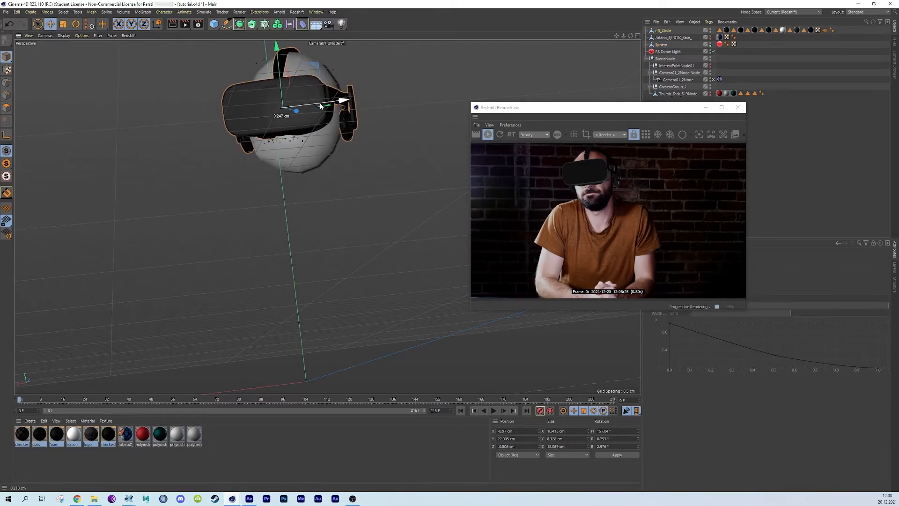
{"action": "left_click_drag", "start_coordinate": [341, 101], "coordinate": [327, 106]}
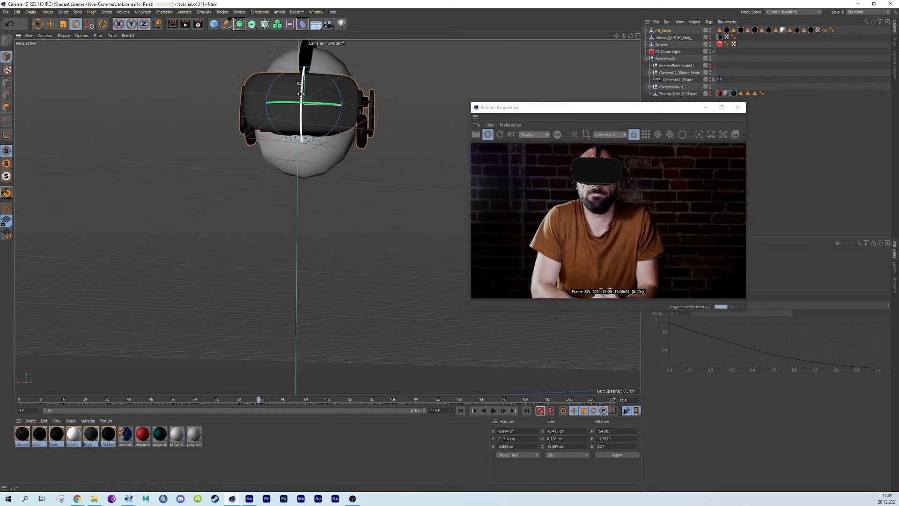
{"action": "left_click_drag", "start_coordinate": [299, 105], "coordinate": [355, 102]}
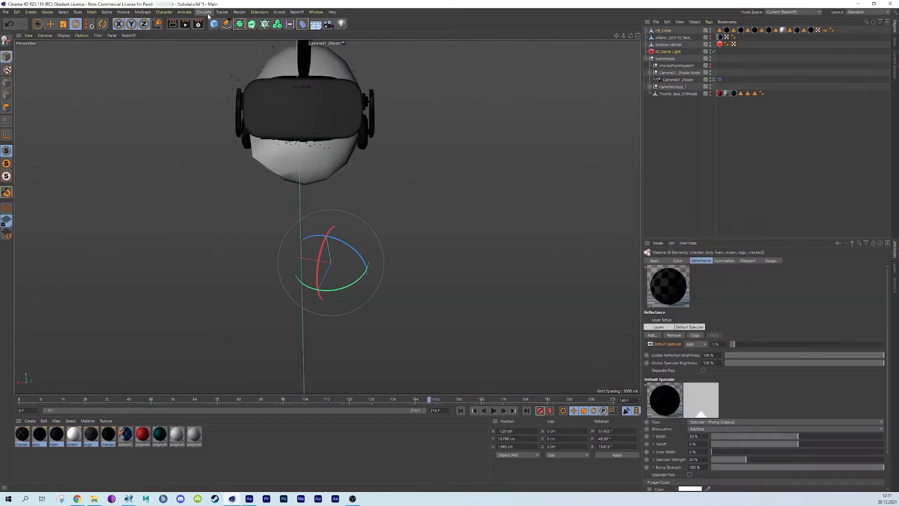
{"action": "mouse_move", "coordinate": [197, 23]}
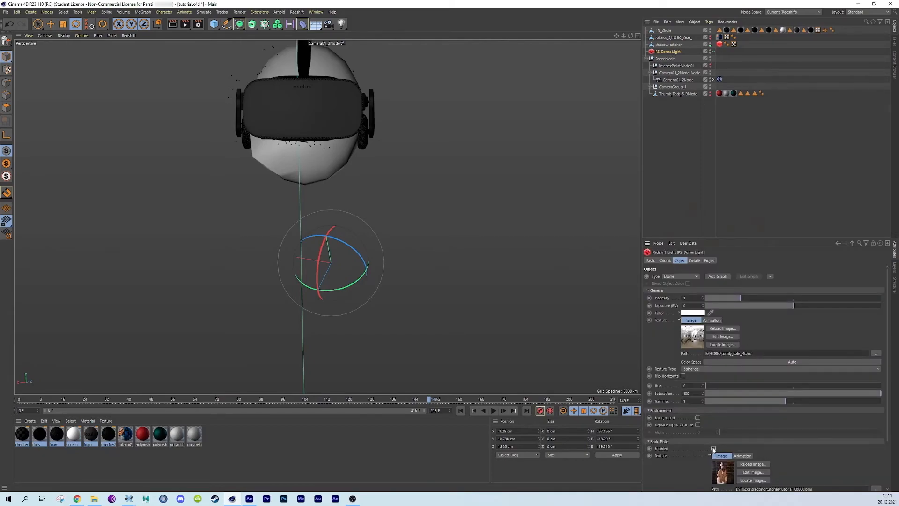
Step: Disable the dome light's Back Plate and save renders as TIF with Alpha Channel
{"action": "left_click", "coordinate": [197, 23]}
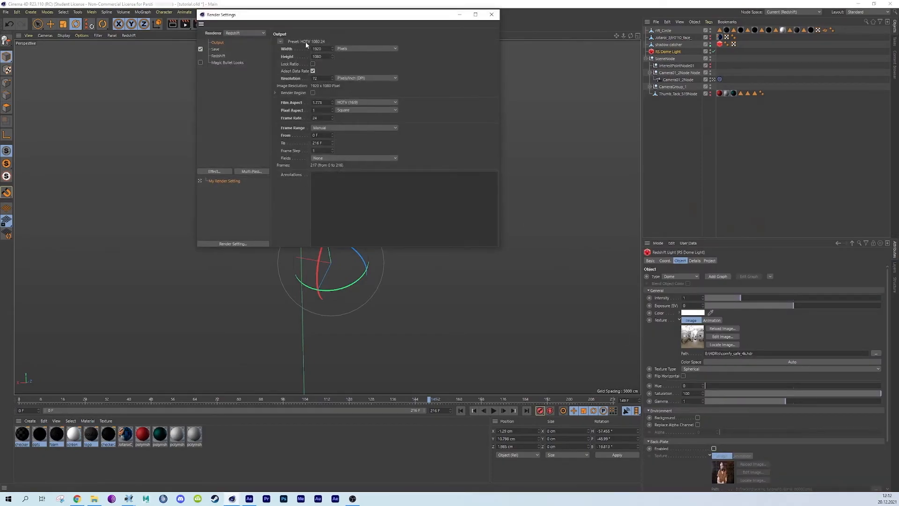
{"action": "left_click", "coordinate": [216, 49]}
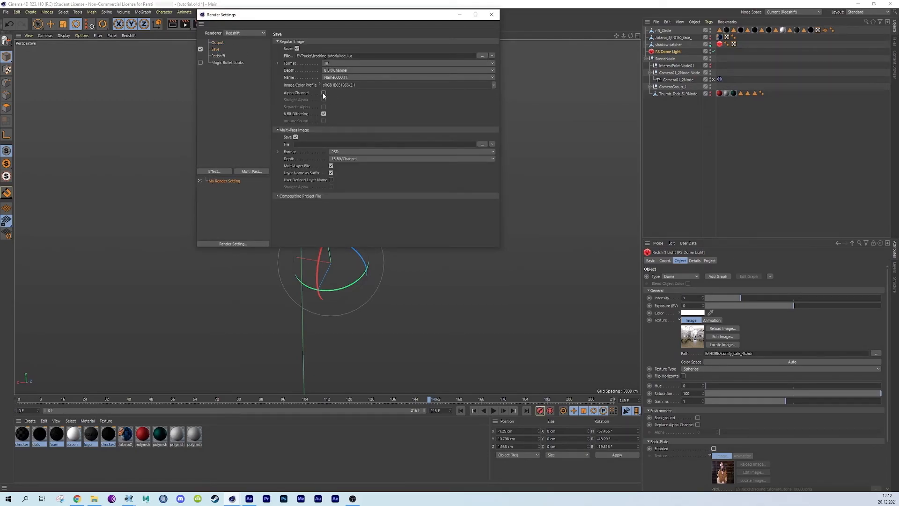
{"action": "left_click", "coordinate": [324, 92]}
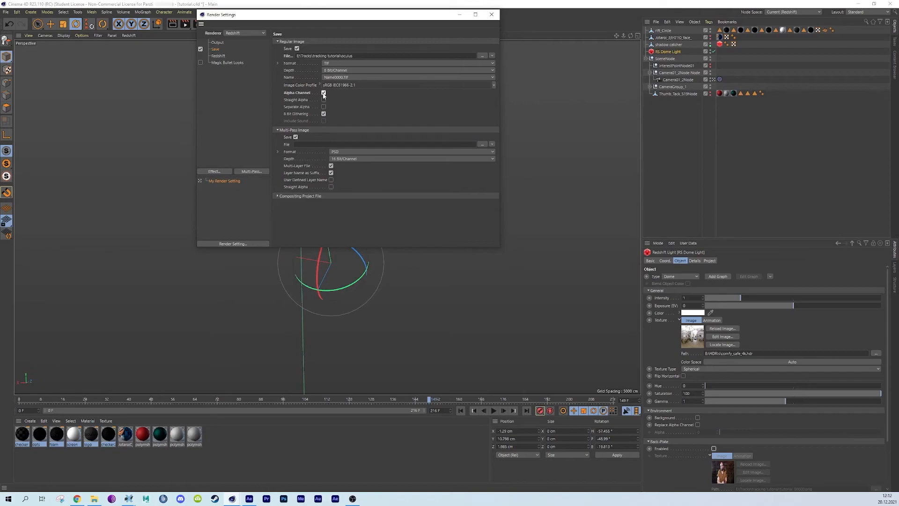
{"action": "left_click", "coordinate": [218, 56]}
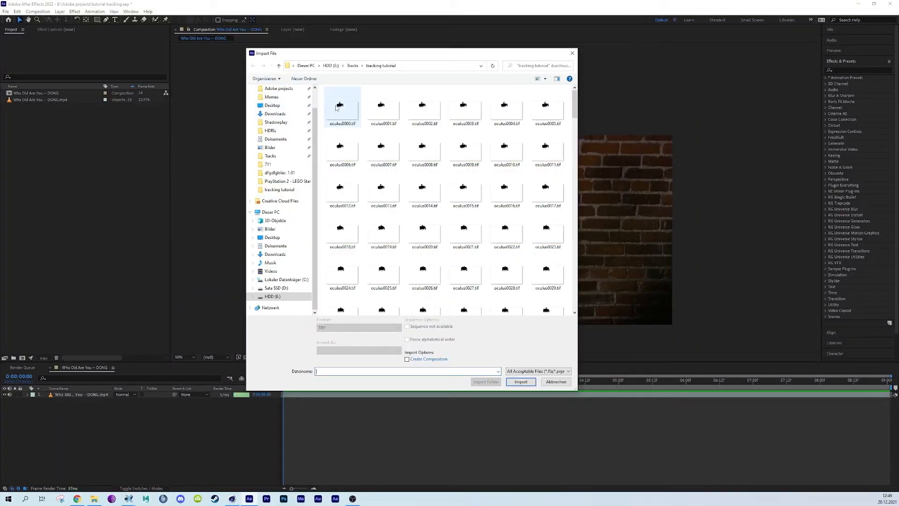
Step: Import oculus0000.tif as an image sequence, interpreting alpha as Straight
{"action": "left_click", "coordinate": [520, 381]}
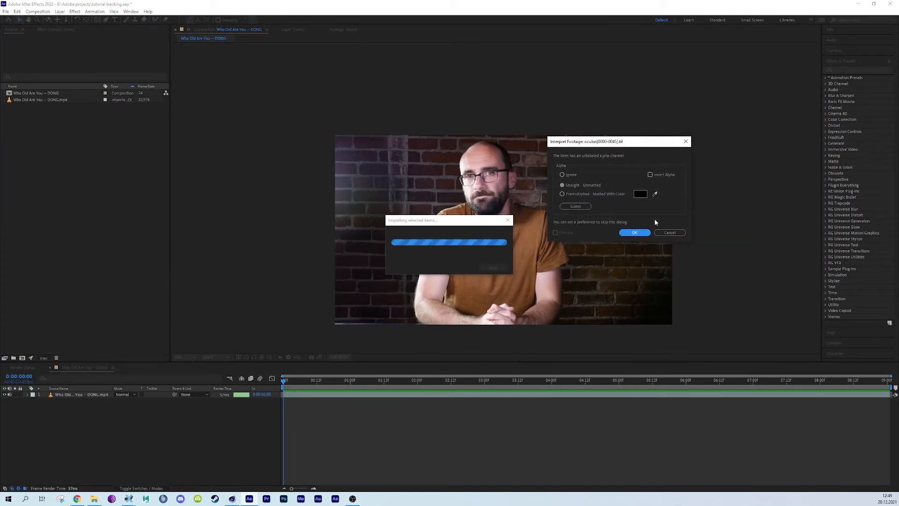
{"action": "left_click", "coordinate": [634, 232]}
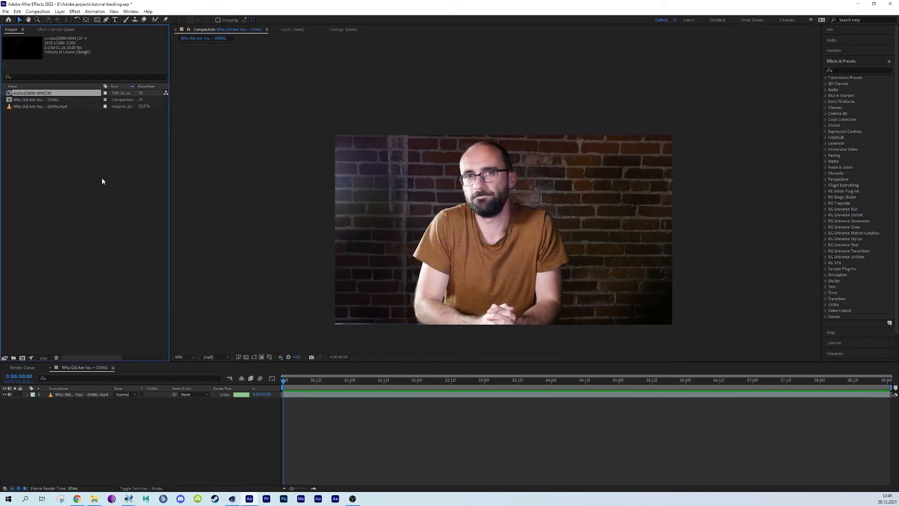
Step: Change the oculus footage's interpreted frame rate, then set the composition to 23,976 fps
{"action": "right_click", "coordinate": [33, 93]}
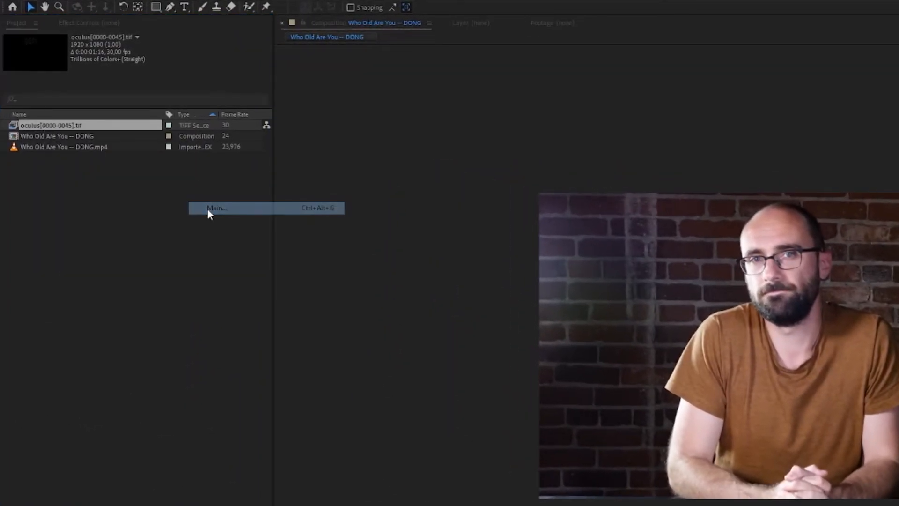
{"action": "left_click", "coordinate": [217, 208]}
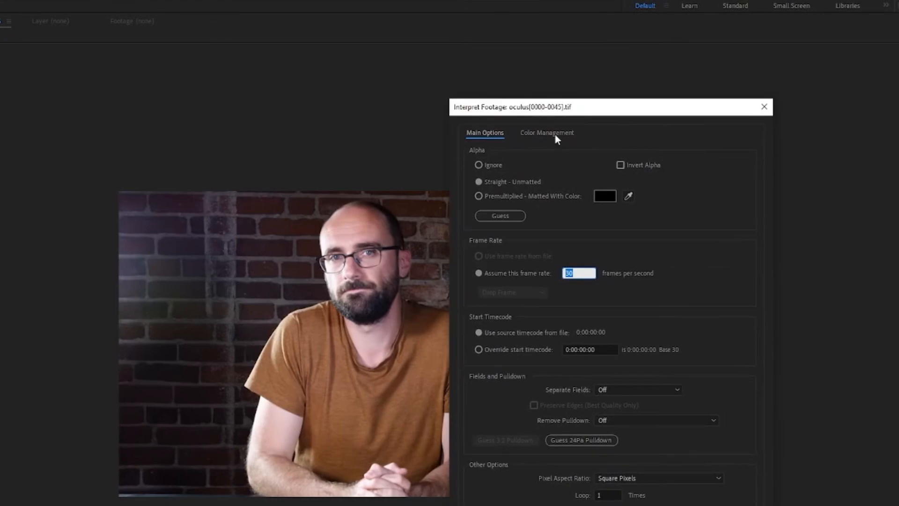
{"action": "type", "text": "24"}
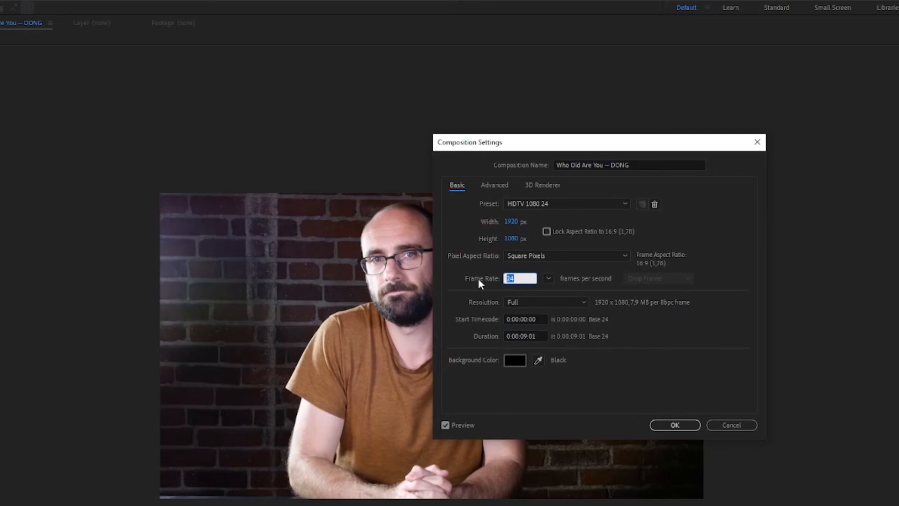
{"action": "type", "text": "23,976"}
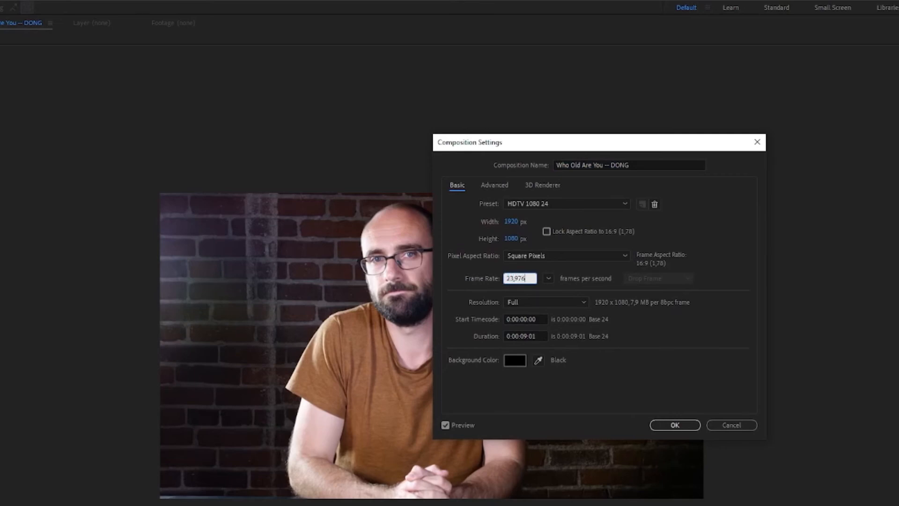
{"action": "left_click", "coordinate": [674, 425]}
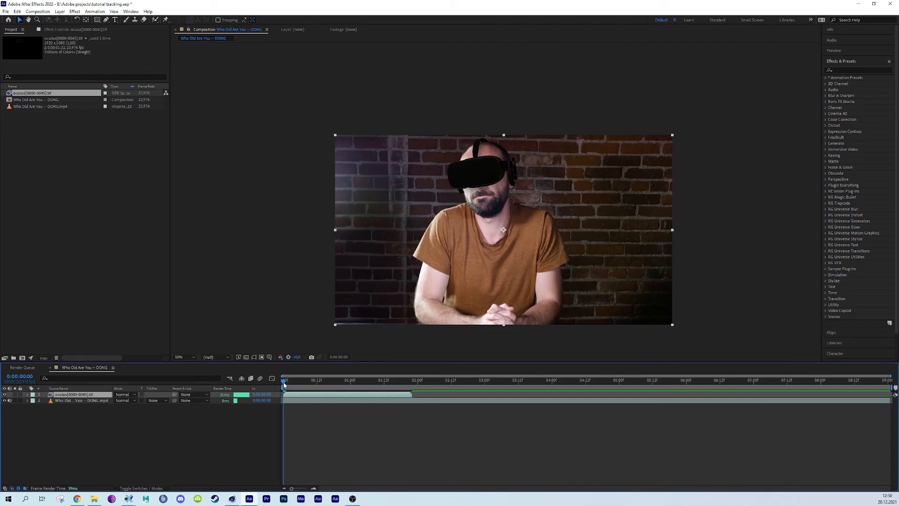
Step: Scrub the timeline to confirm the headset stays on the man's face
{"action": "left_click_drag", "start_coordinate": [283, 381], "coordinate": [325, 381]}
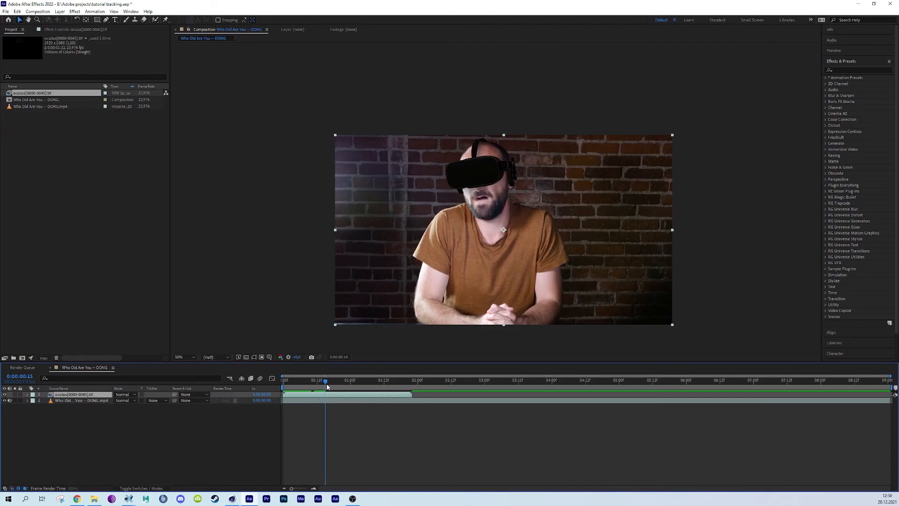